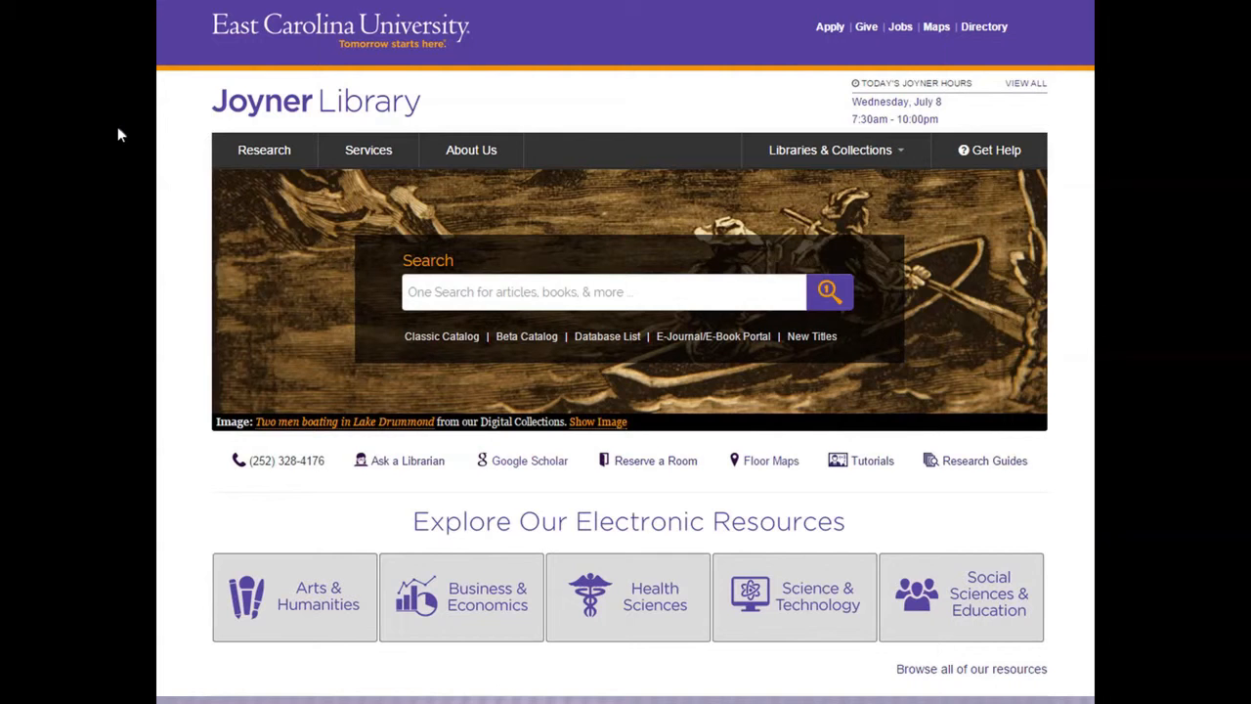
mouse_move(606, 336)
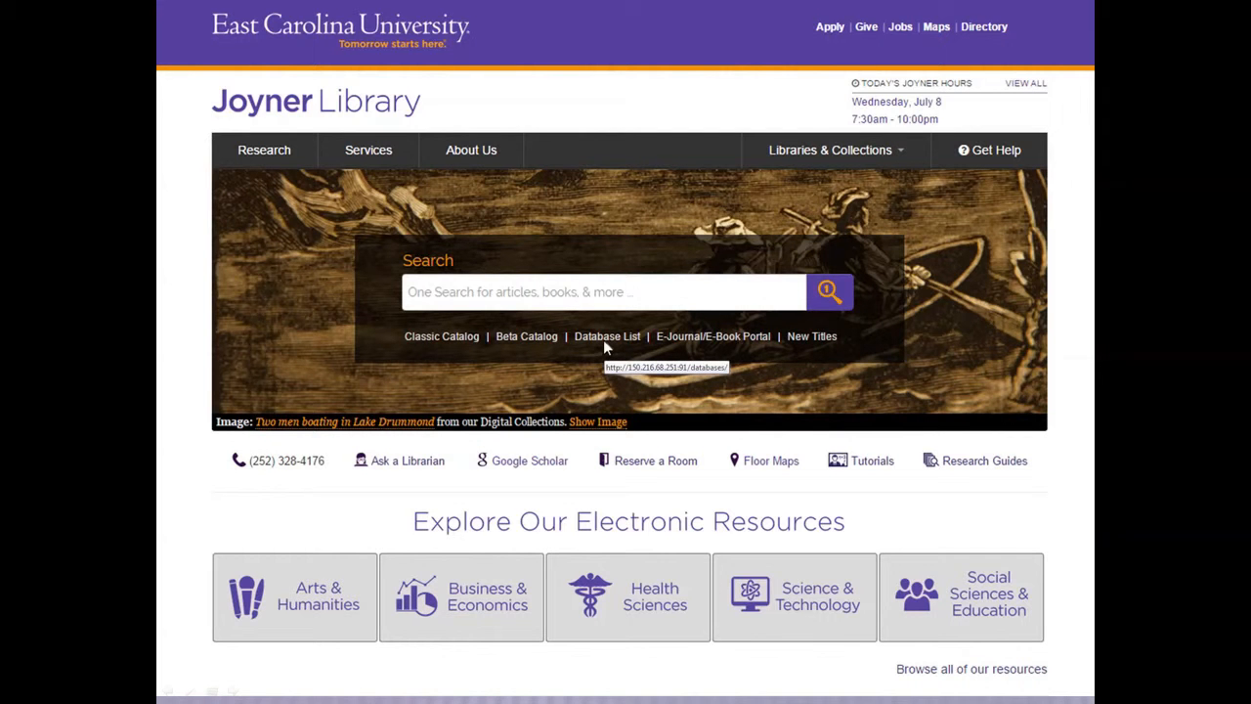
Go to the full Database List and scroll to the Browse Databases by Subject section.
click(606, 336)
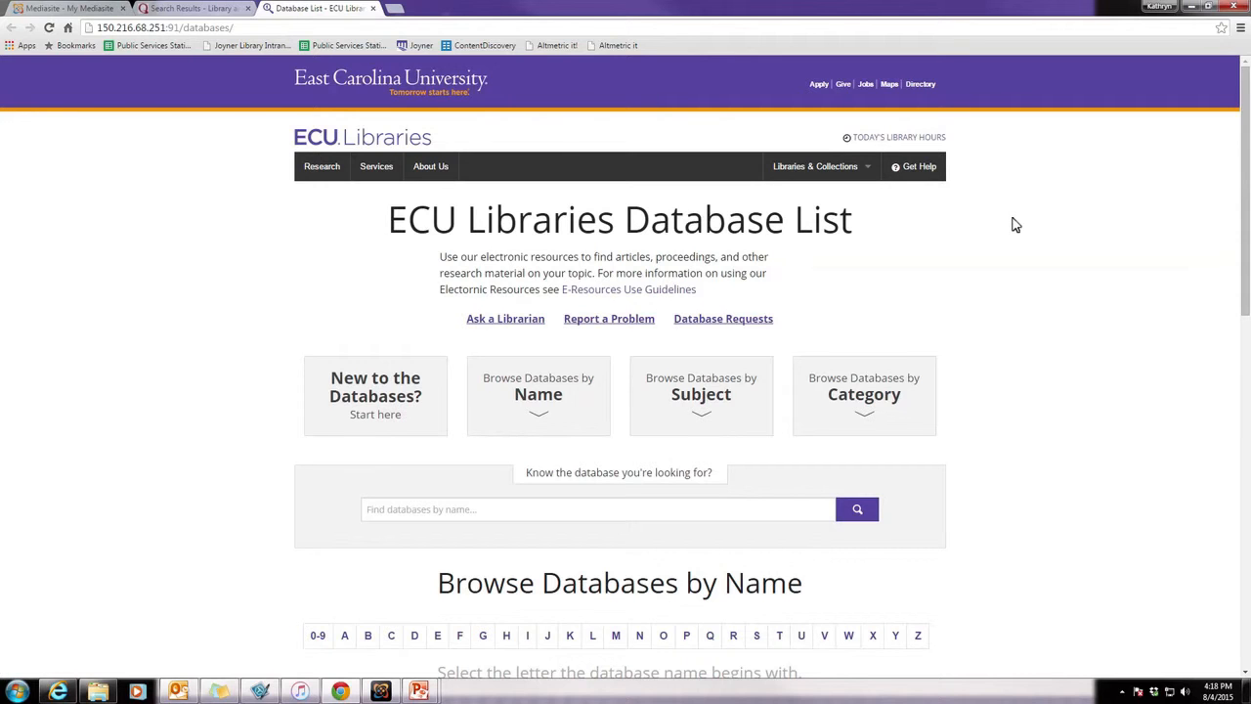
mouse_move(1013, 305)
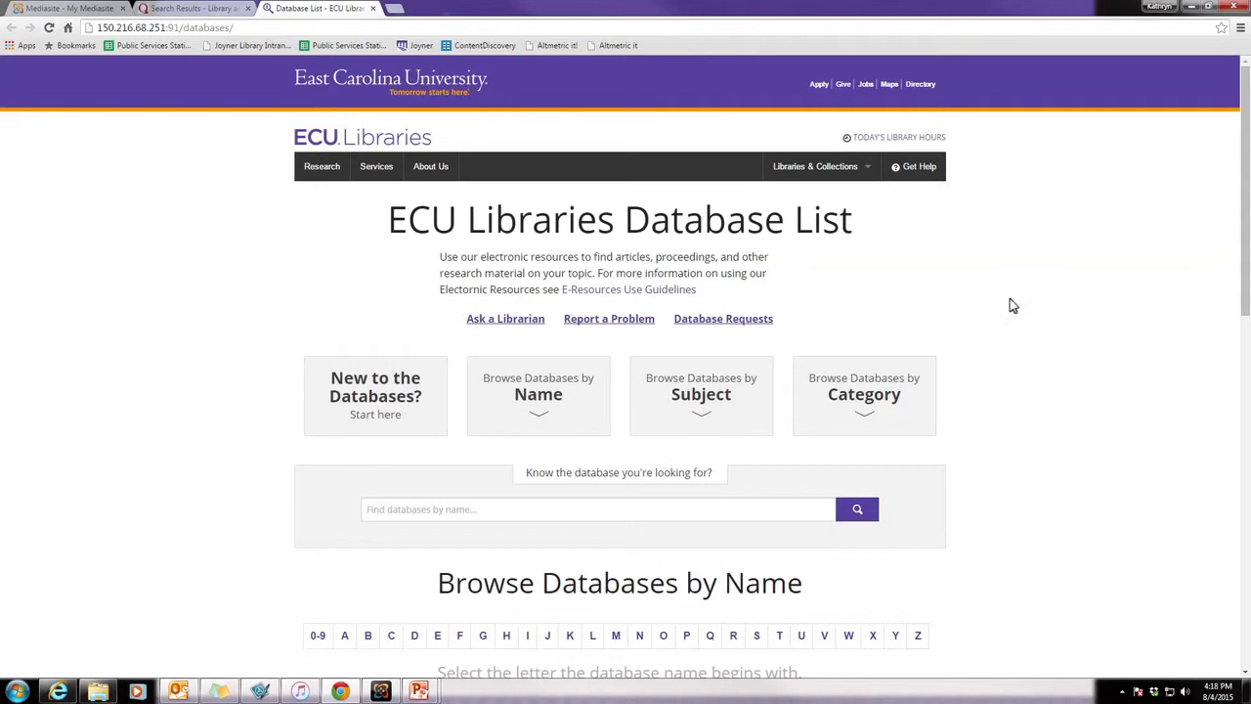
scroll(down, 3)
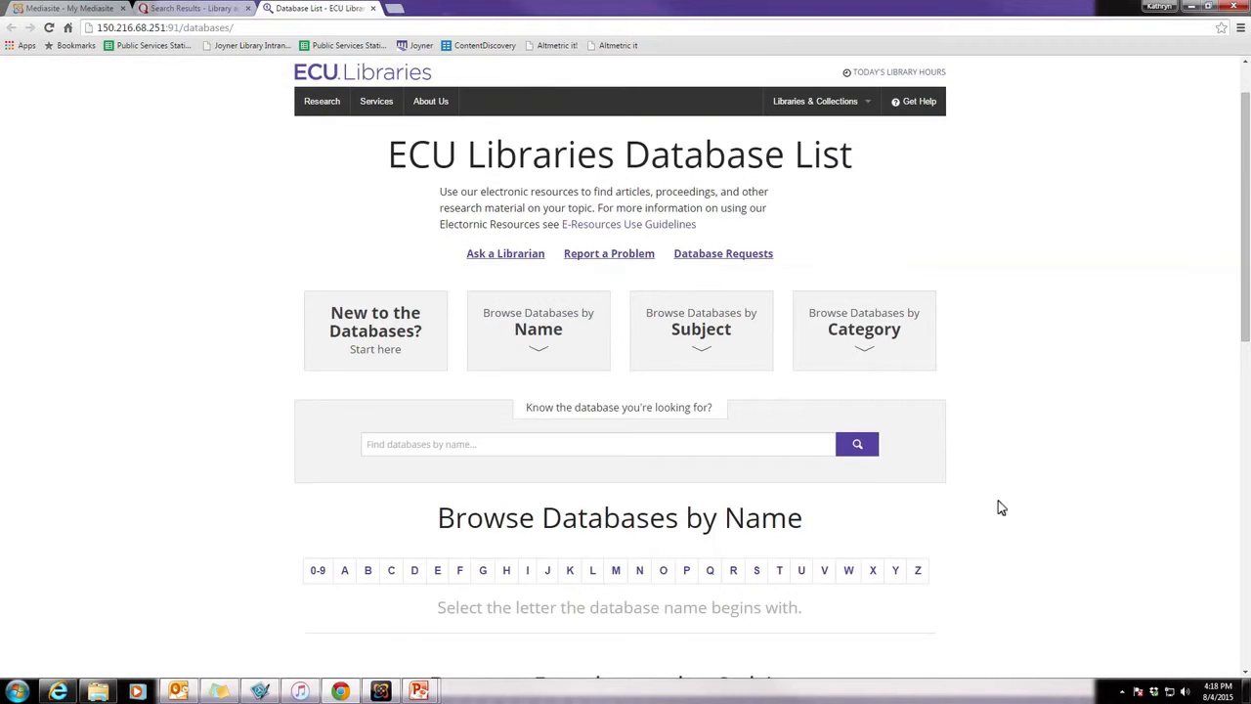
scroll(down, 3)
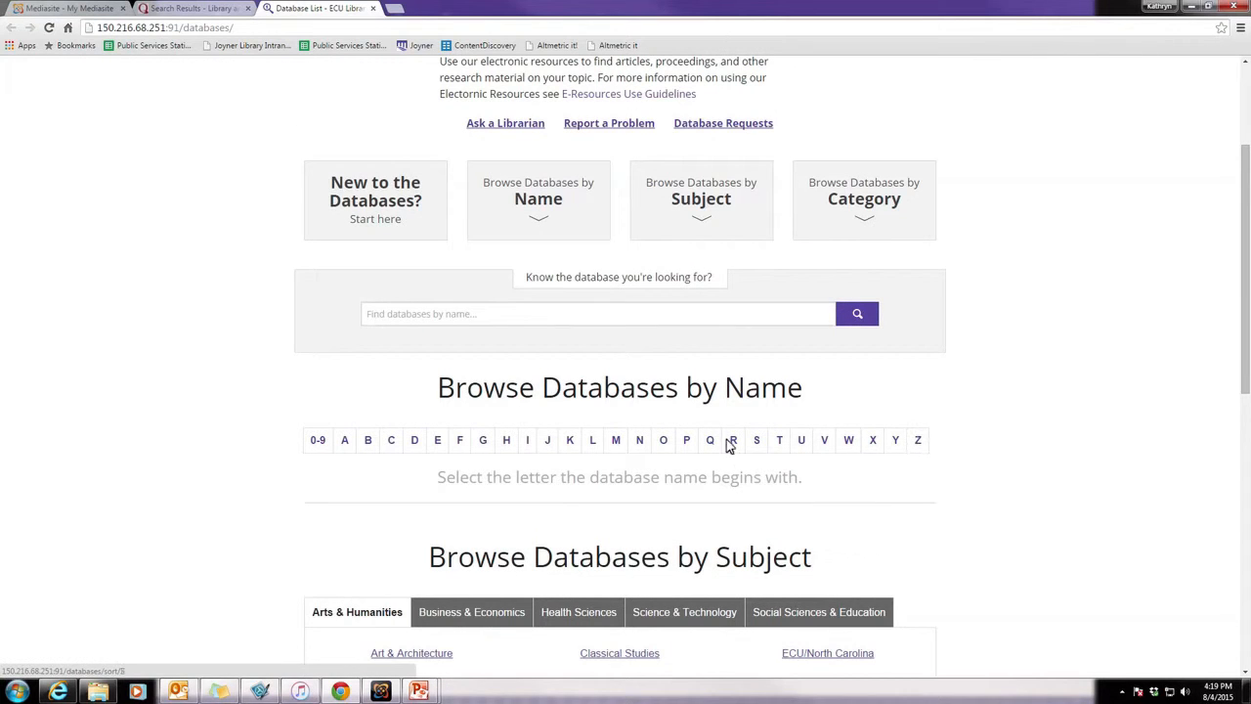
mouse_move(1021, 469)
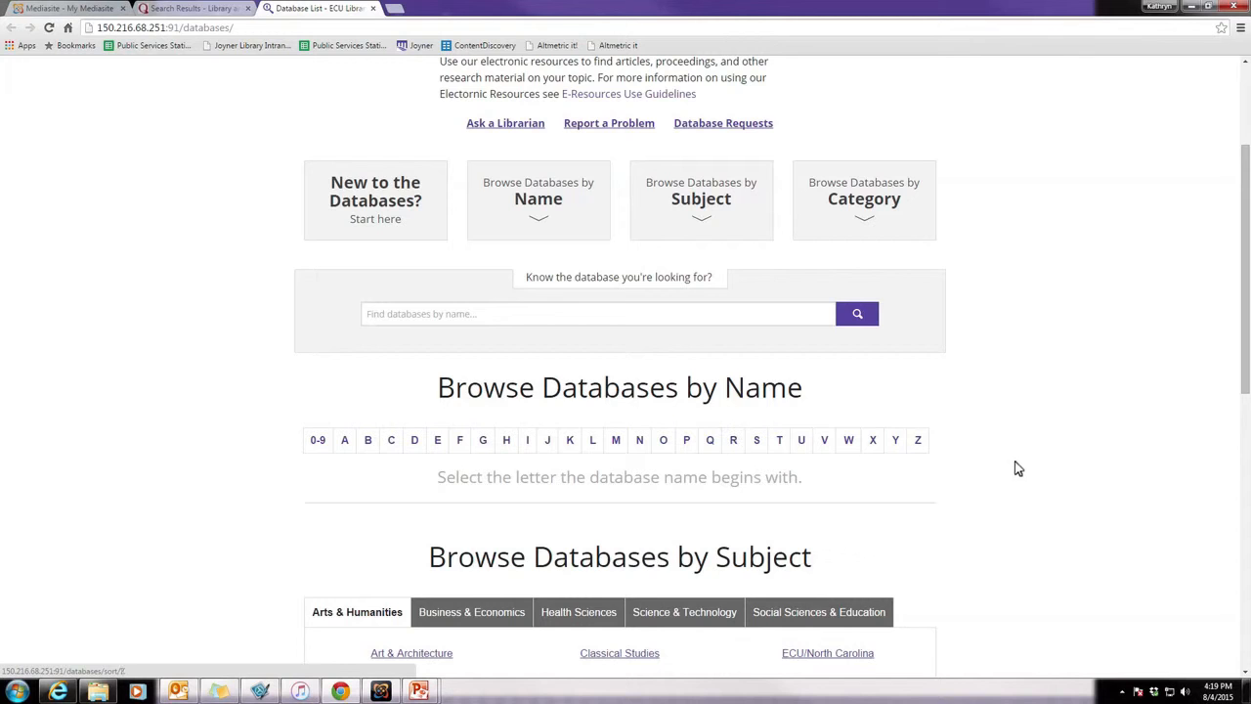
scroll(down, 3)
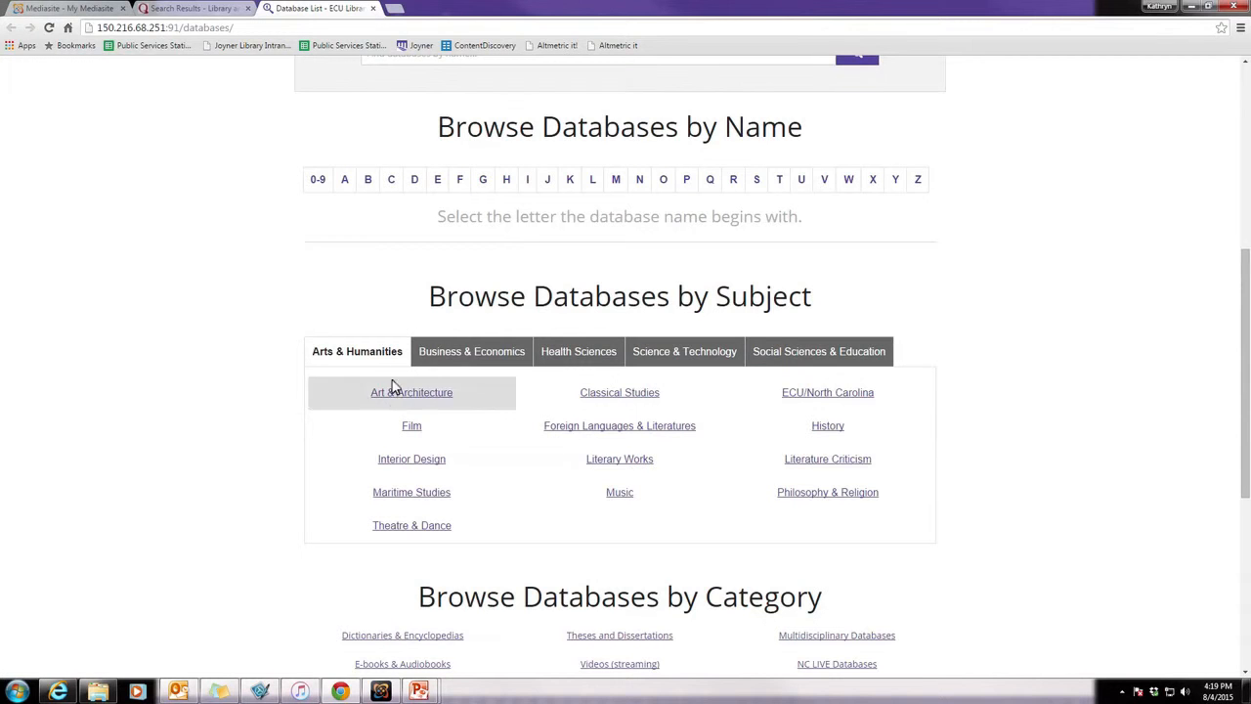
mouse_move(819, 352)
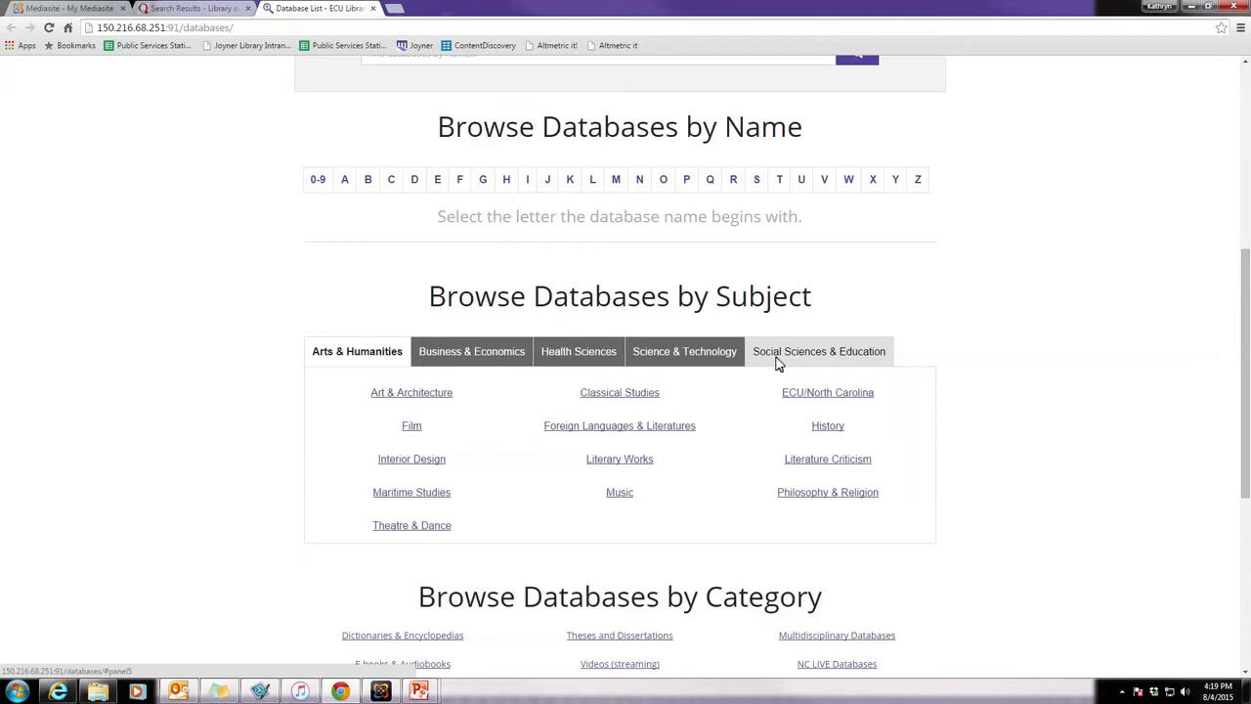
Show the Social Sciences & Education subject group in the database browser.
click(817, 352)
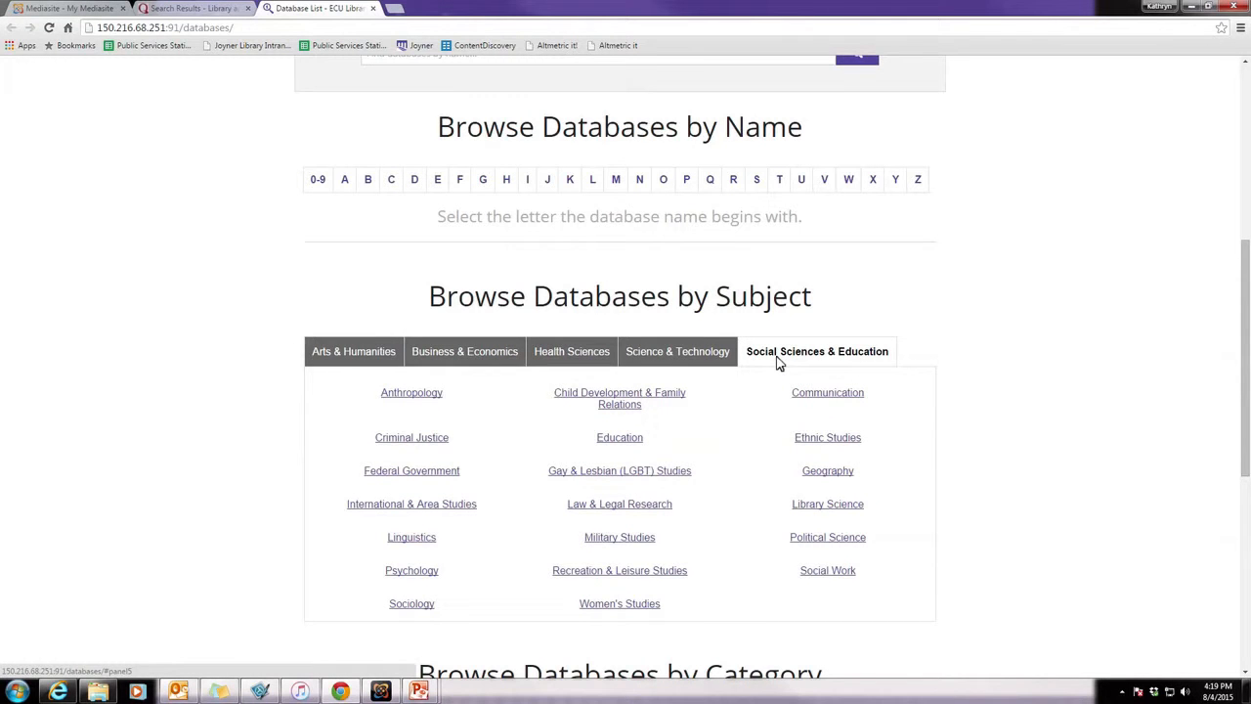
mouse_move(828, 504)
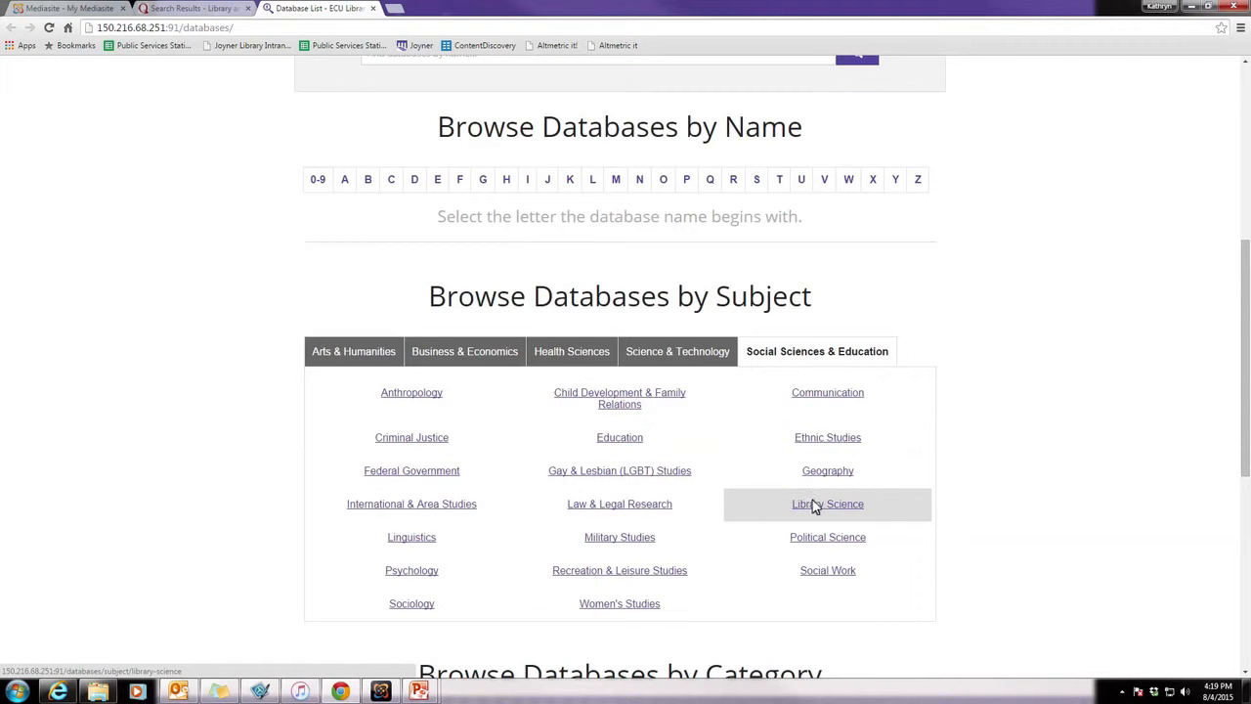
Choose Library Science and launch Library and Information Science Abstracts (LISA).
click(827, 504)
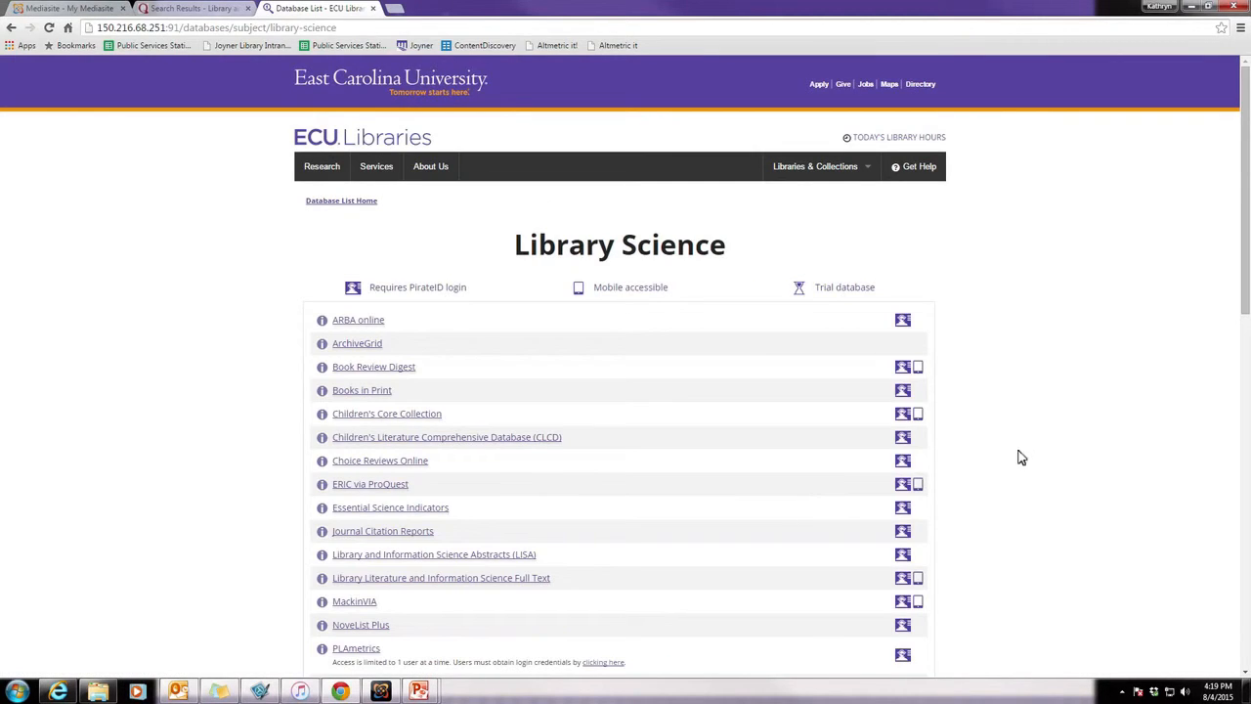
mouse_move(1026, 452)
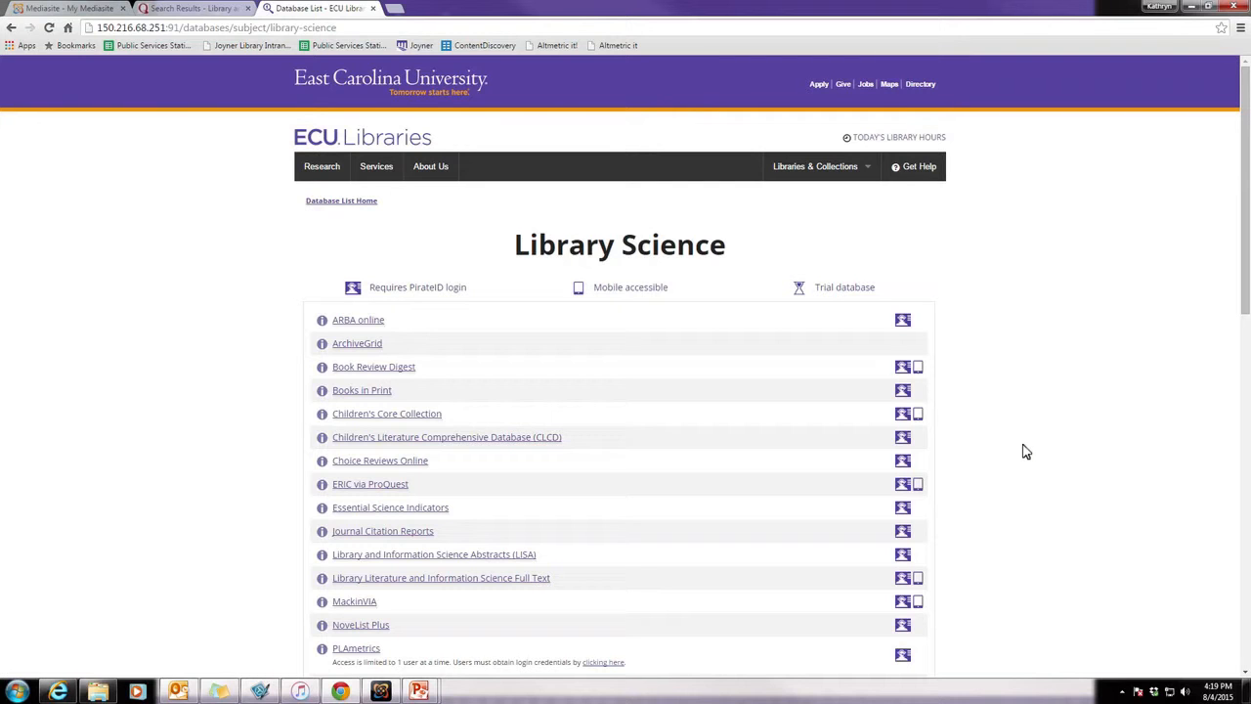
mouse_move(588, 526)
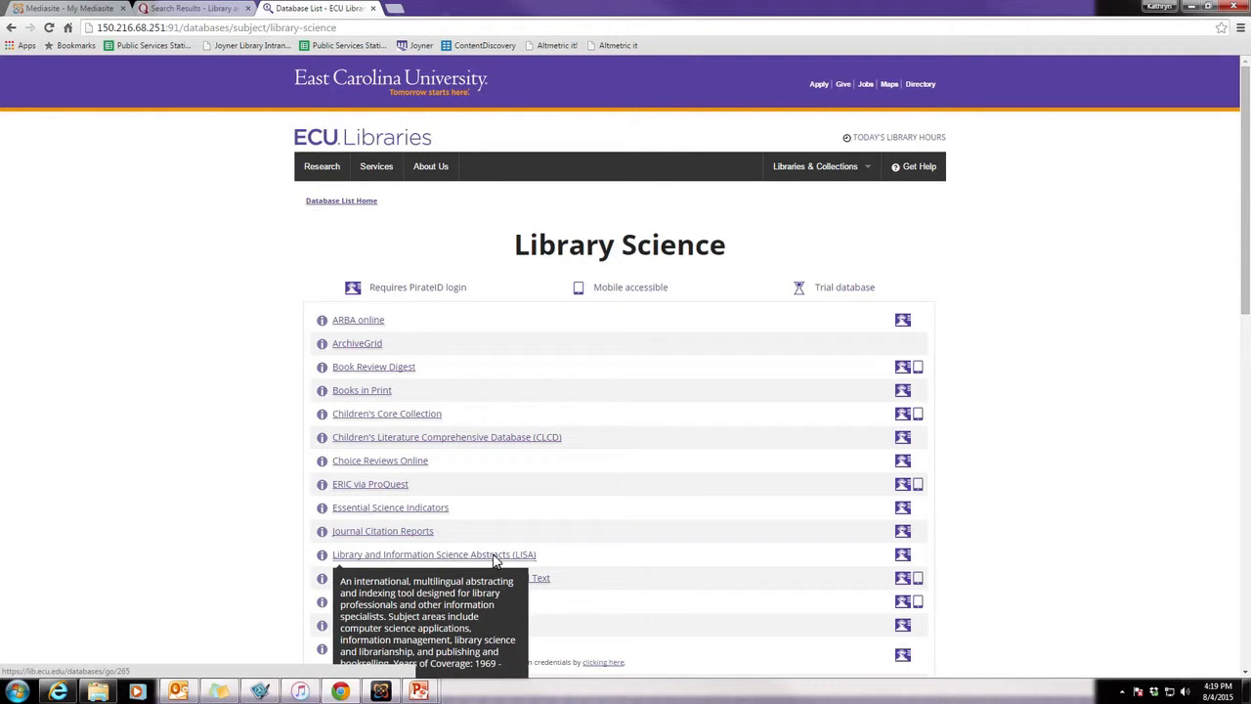
click(434, 556)
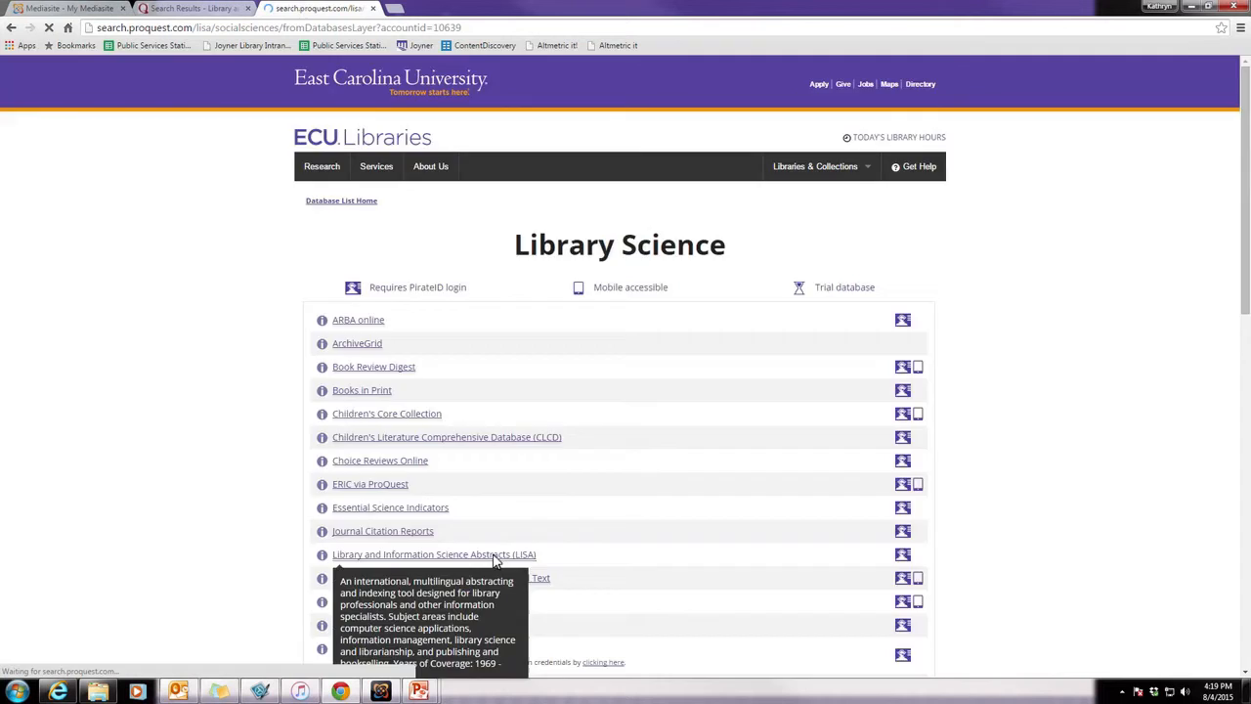
Let the LISA basic search page load and place the cursor in the search box.
click(434, 555)
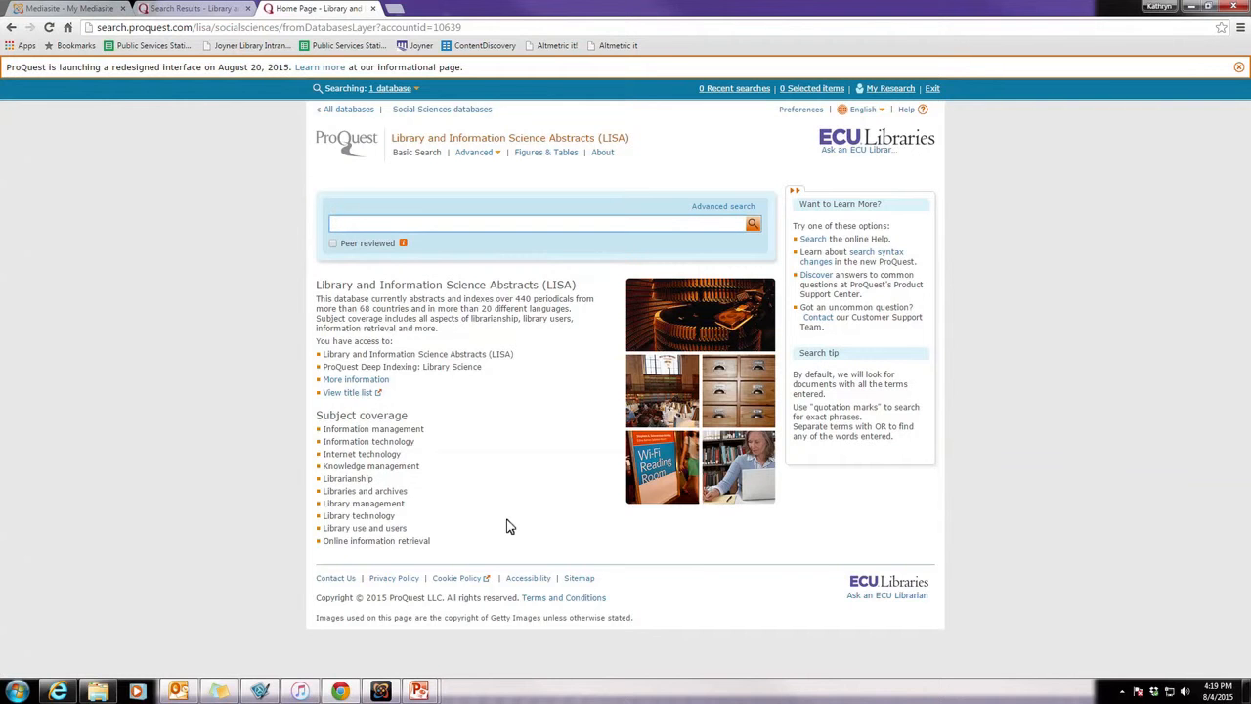
click(538, 222)
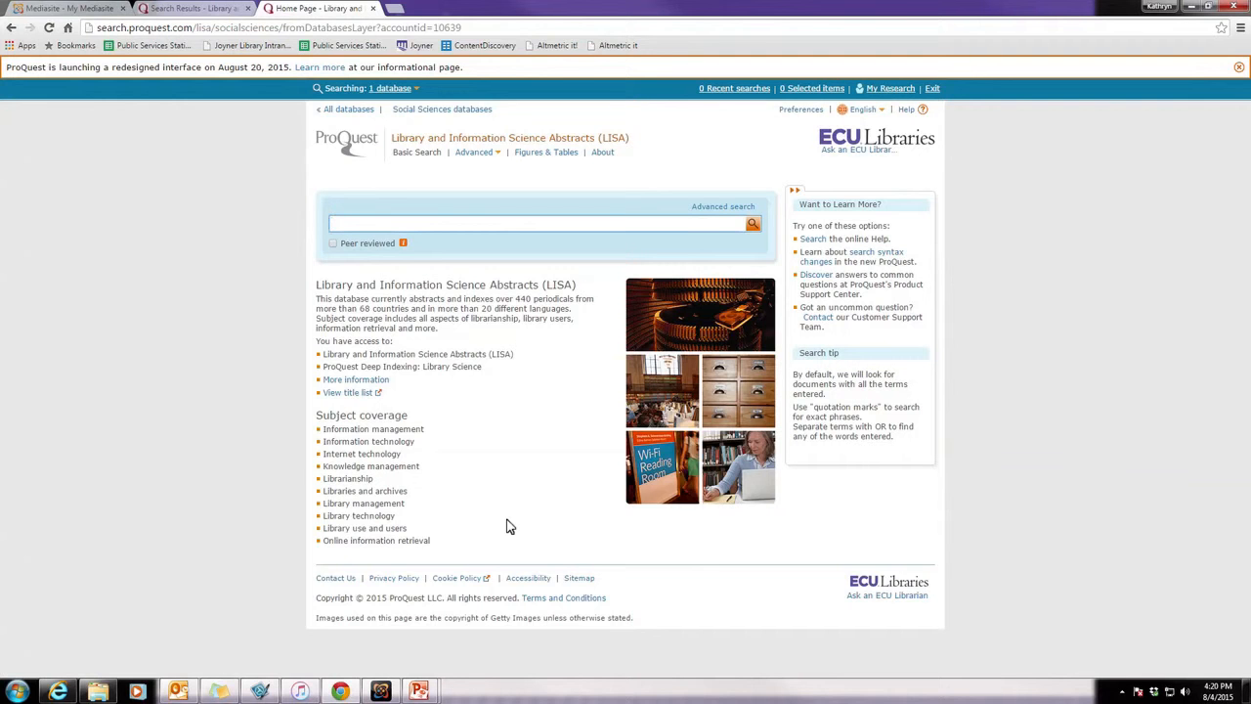
Run a basic search for Google Analytics, returning 75 results.
text(Google Analytics)
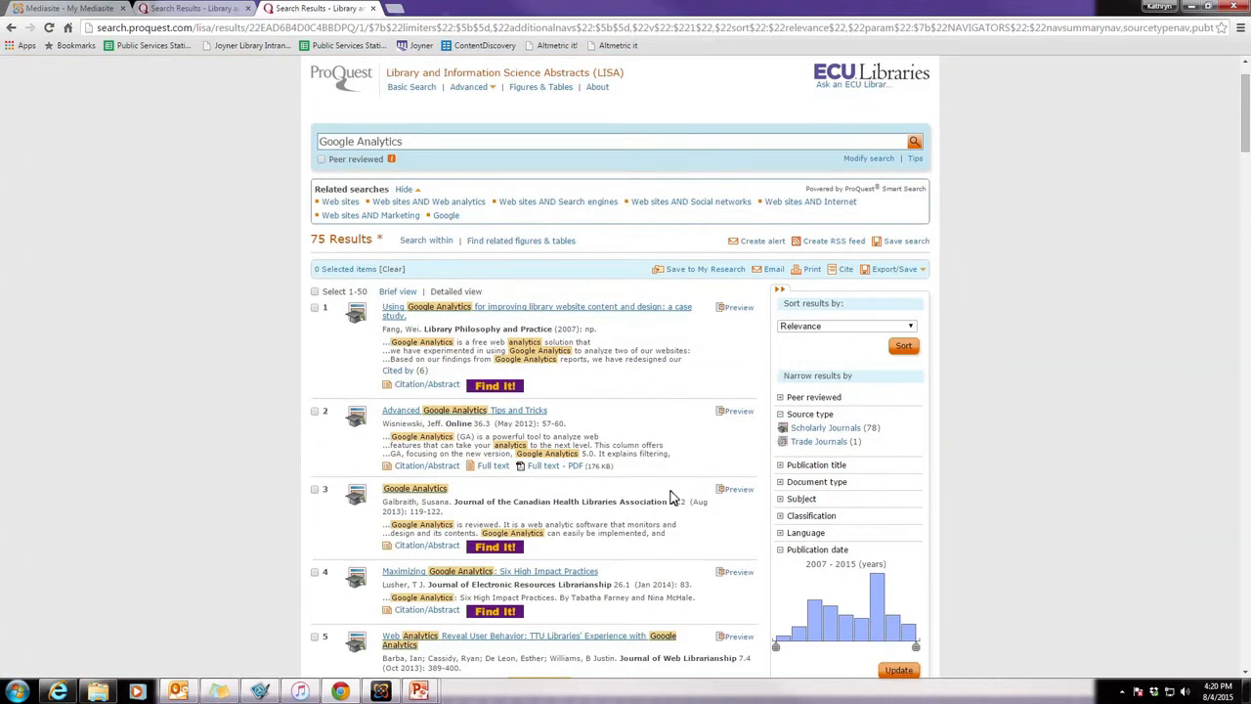
scroll(down, 3)
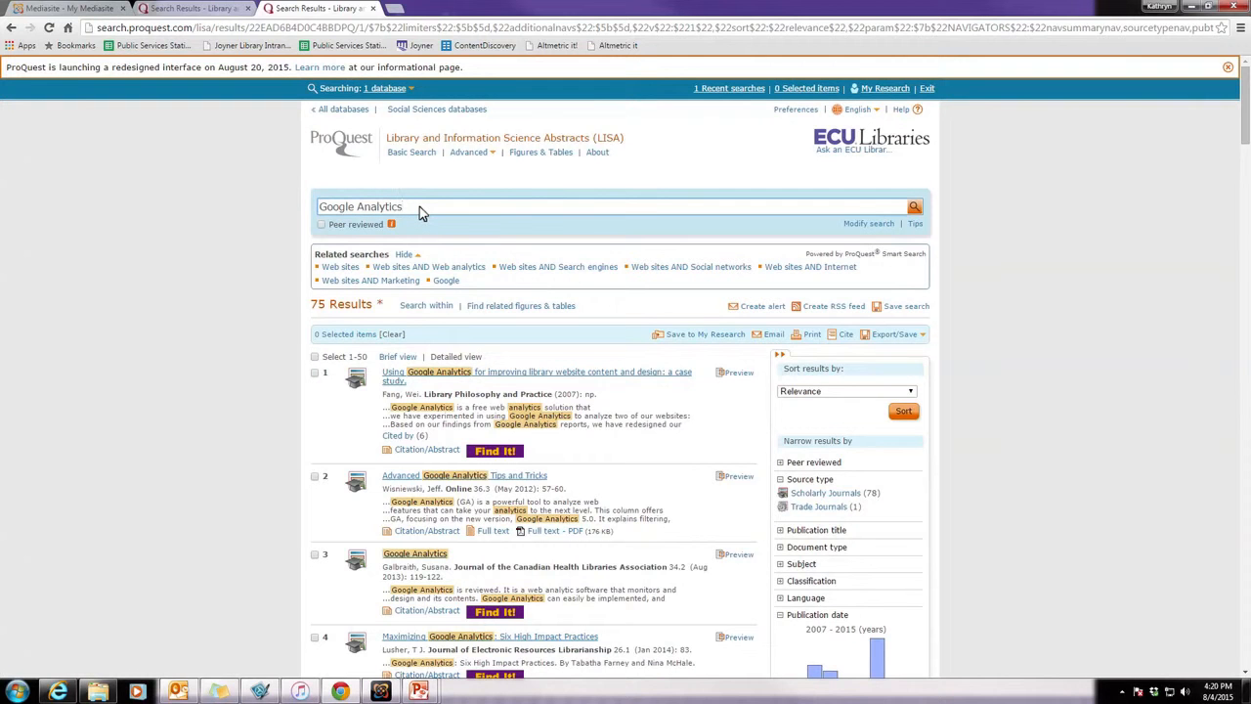
Extend the query to Google Analytics AND tutorial, narrowing to 5 results.
click(406, 207)
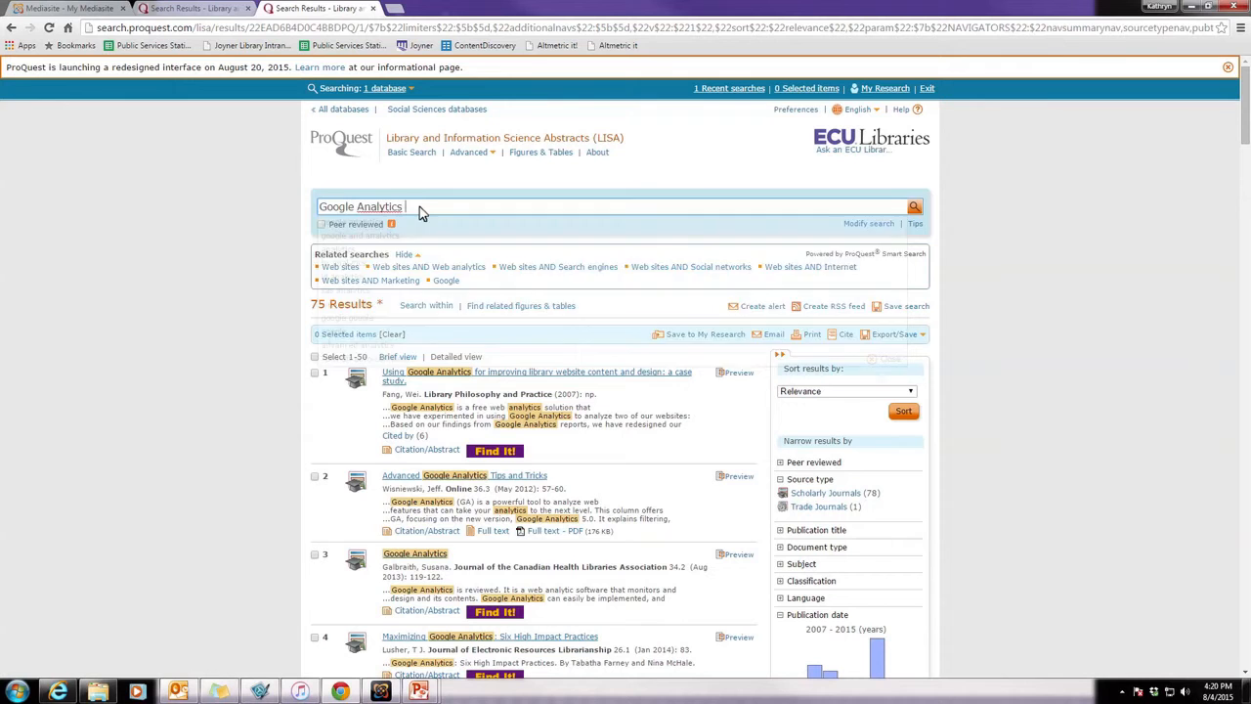
text(AND)
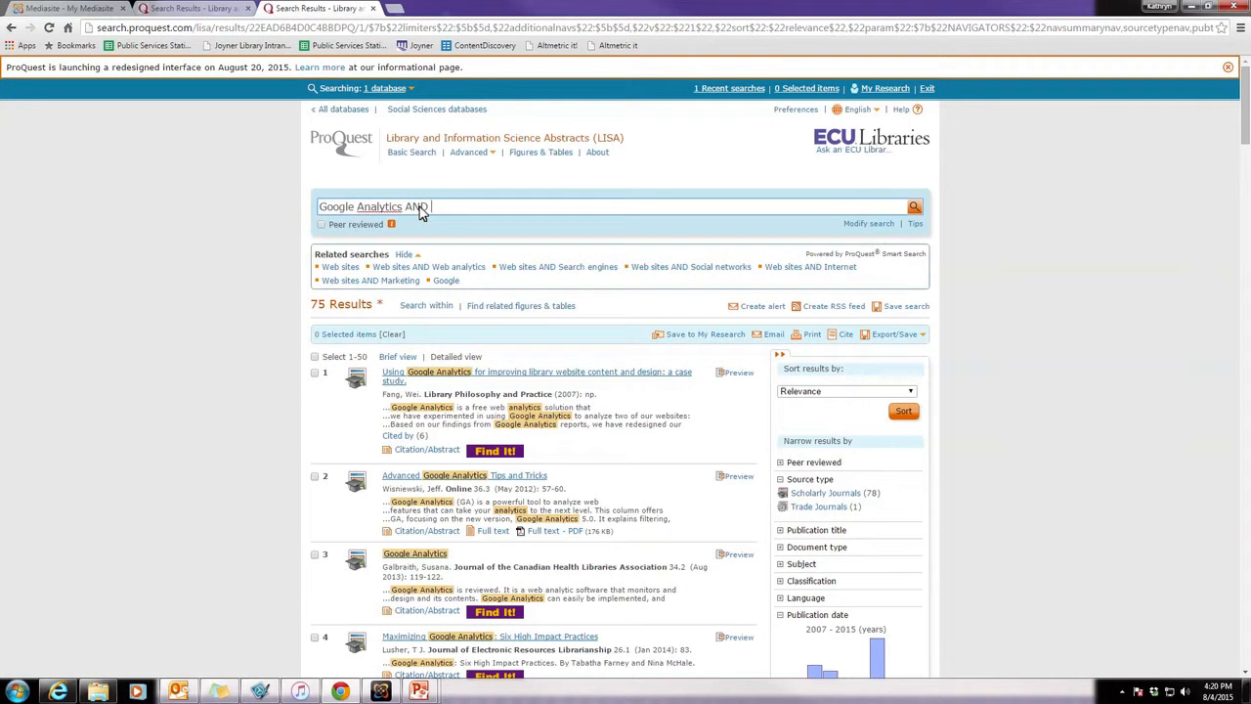
text(tutorial)
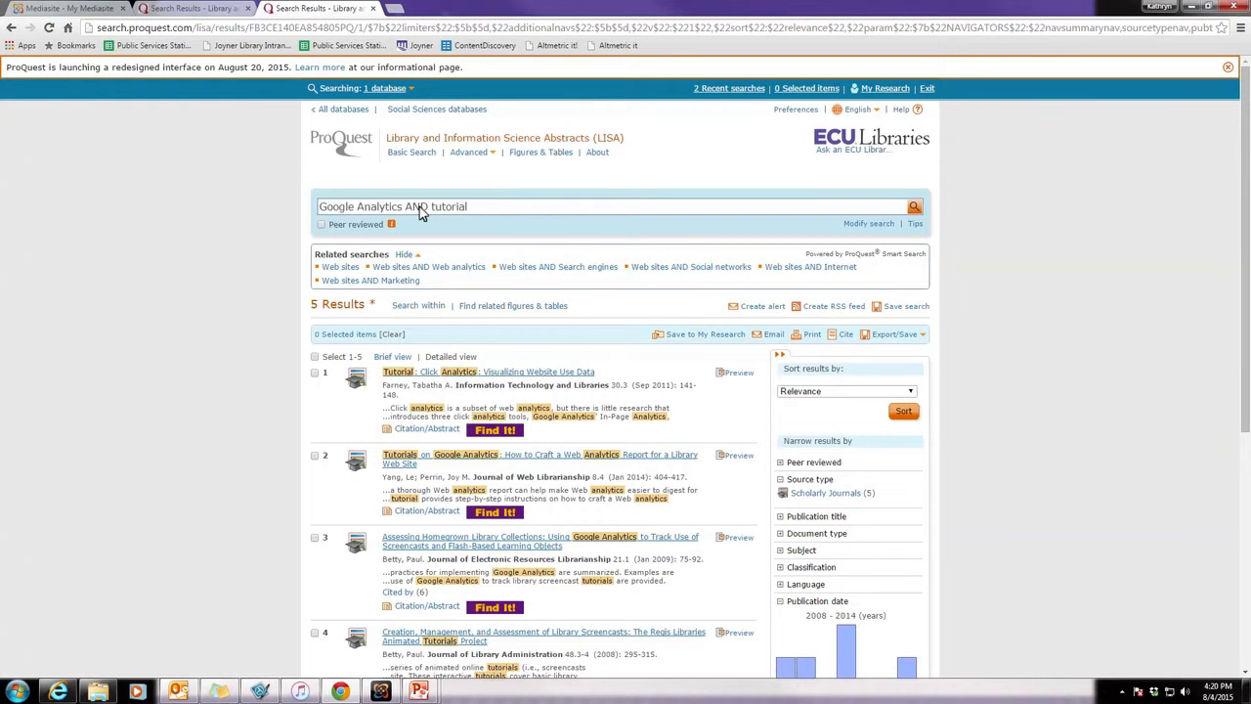
mouse_move(798, 528)
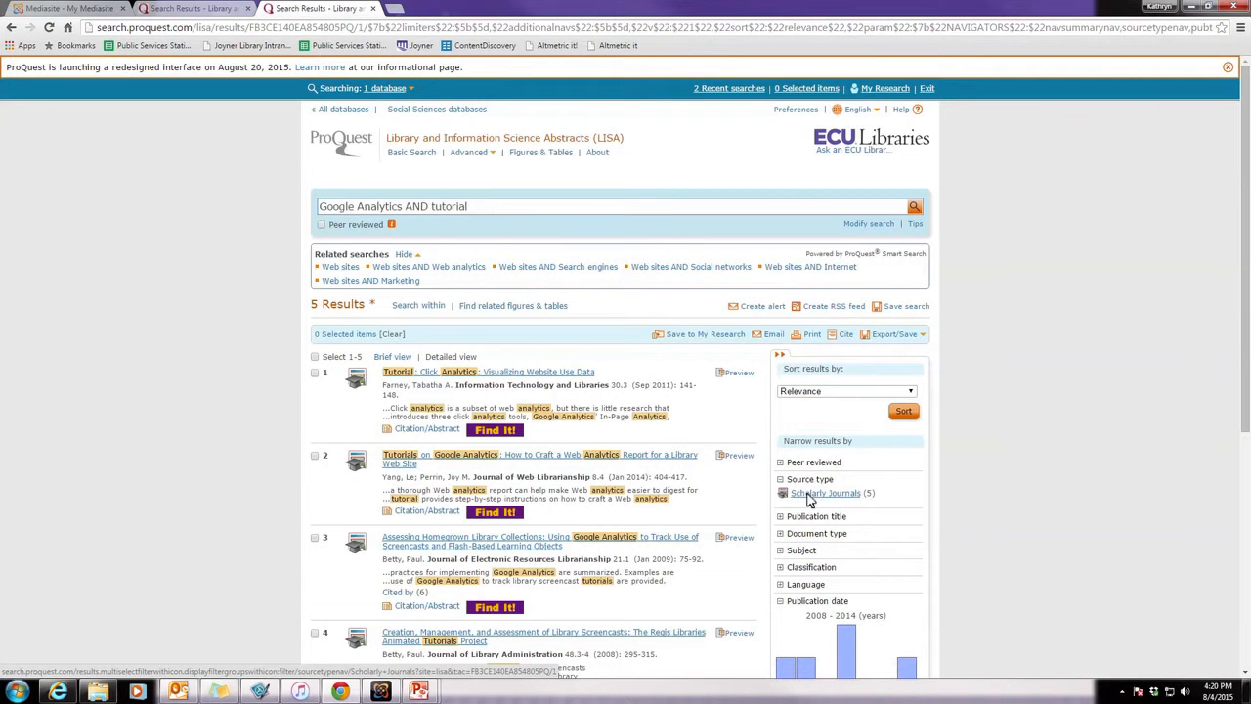
click(1228, 66)
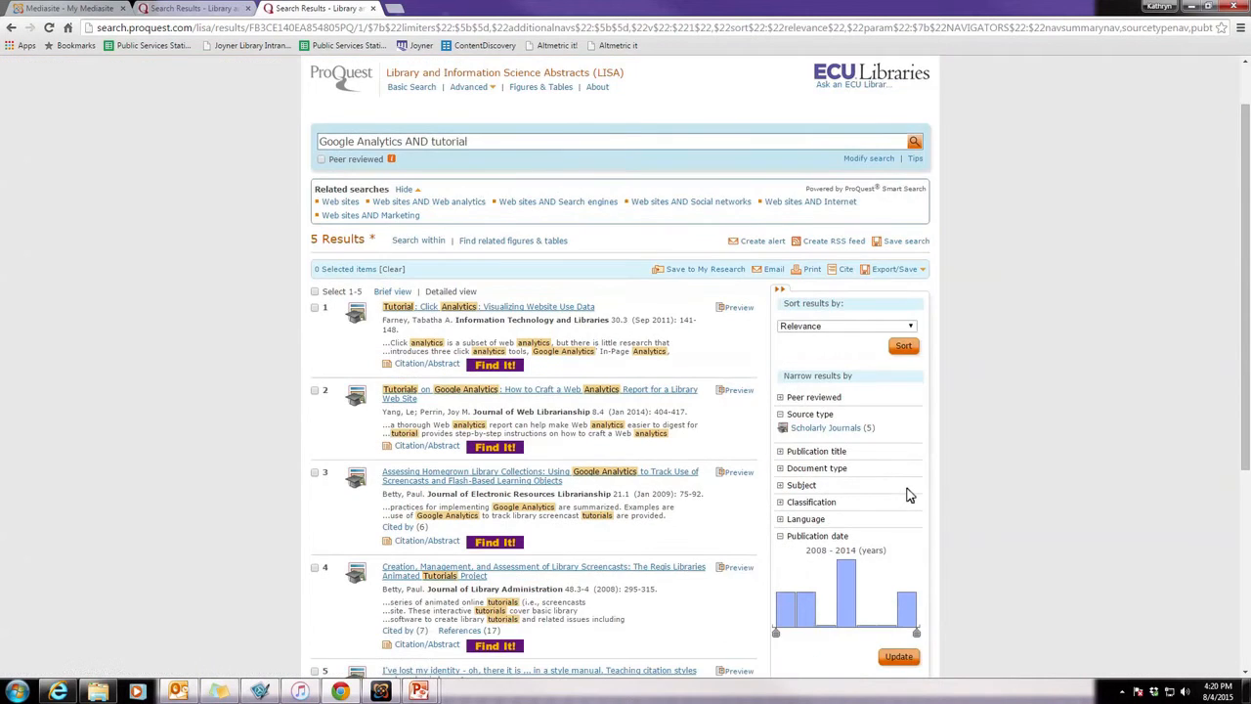
scroll(down, 3)
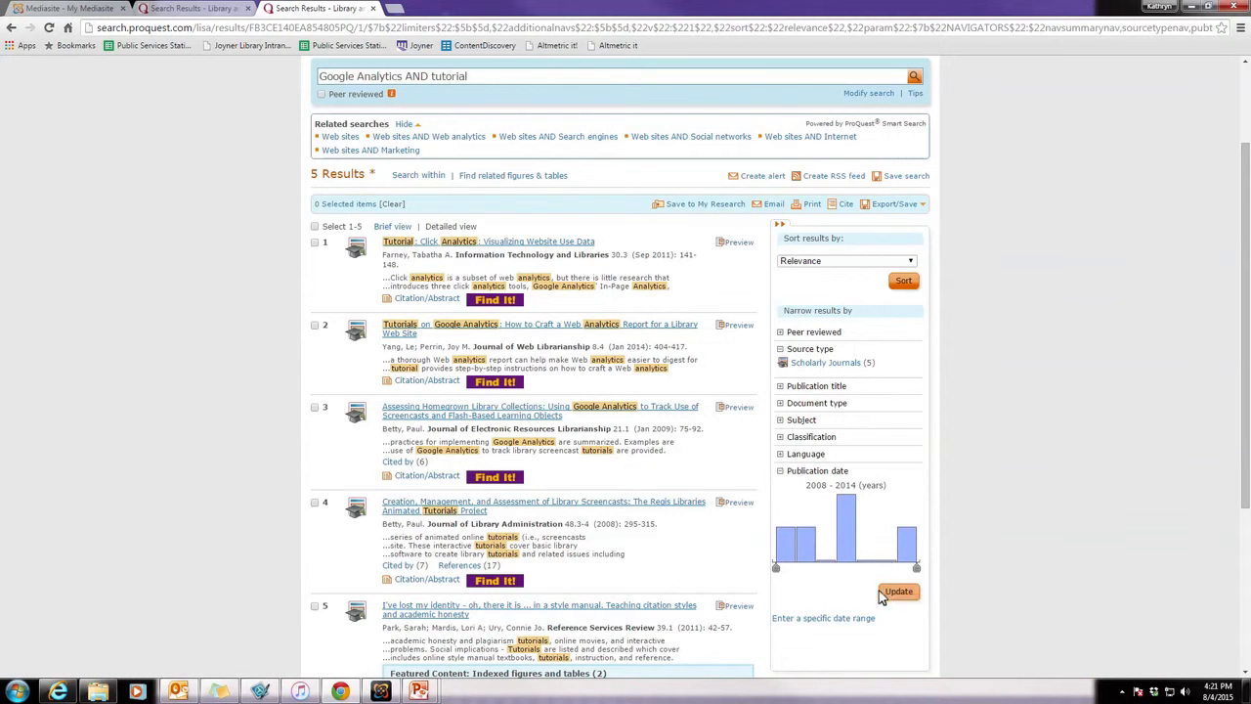
mouse_move(823, 567)
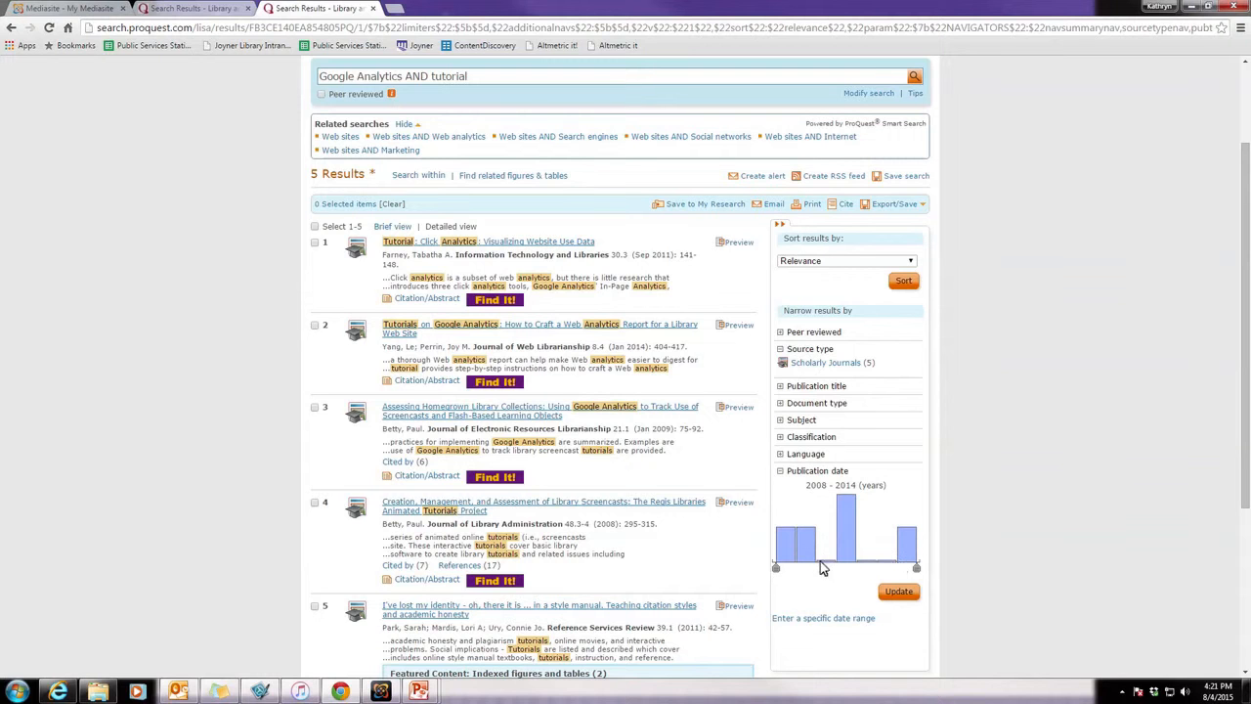
mouse_move(839, 567)
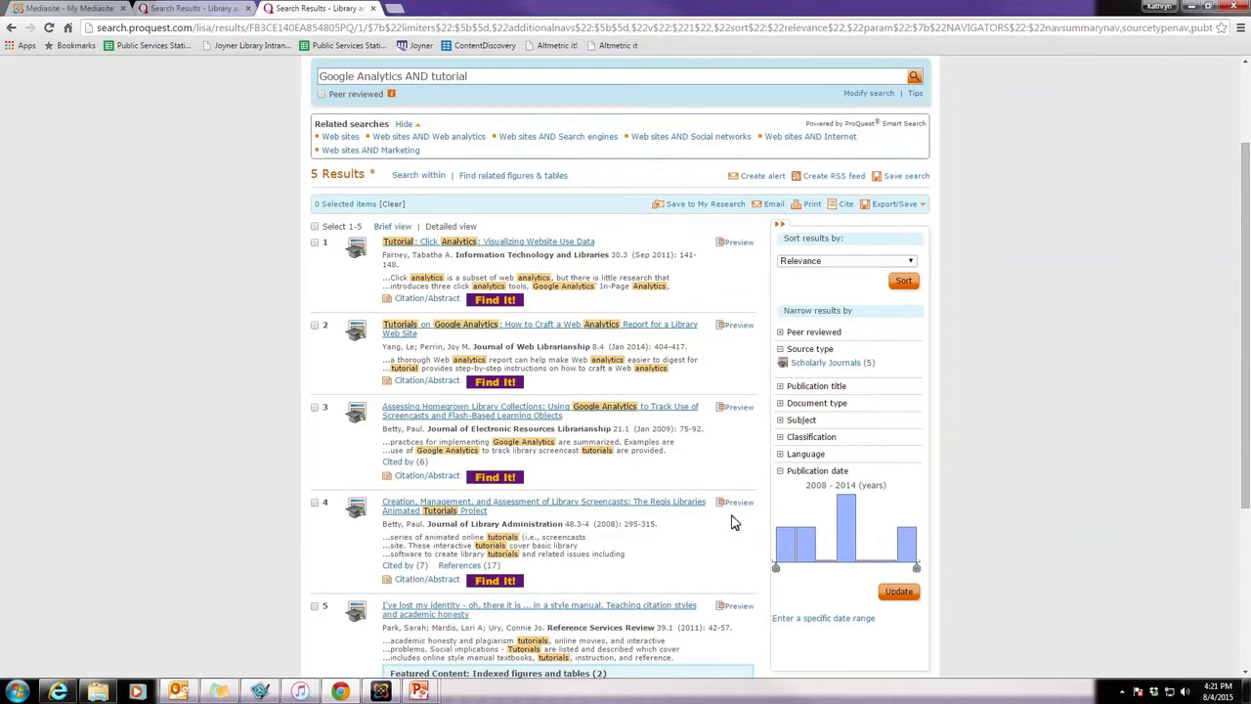
click(736, 325)
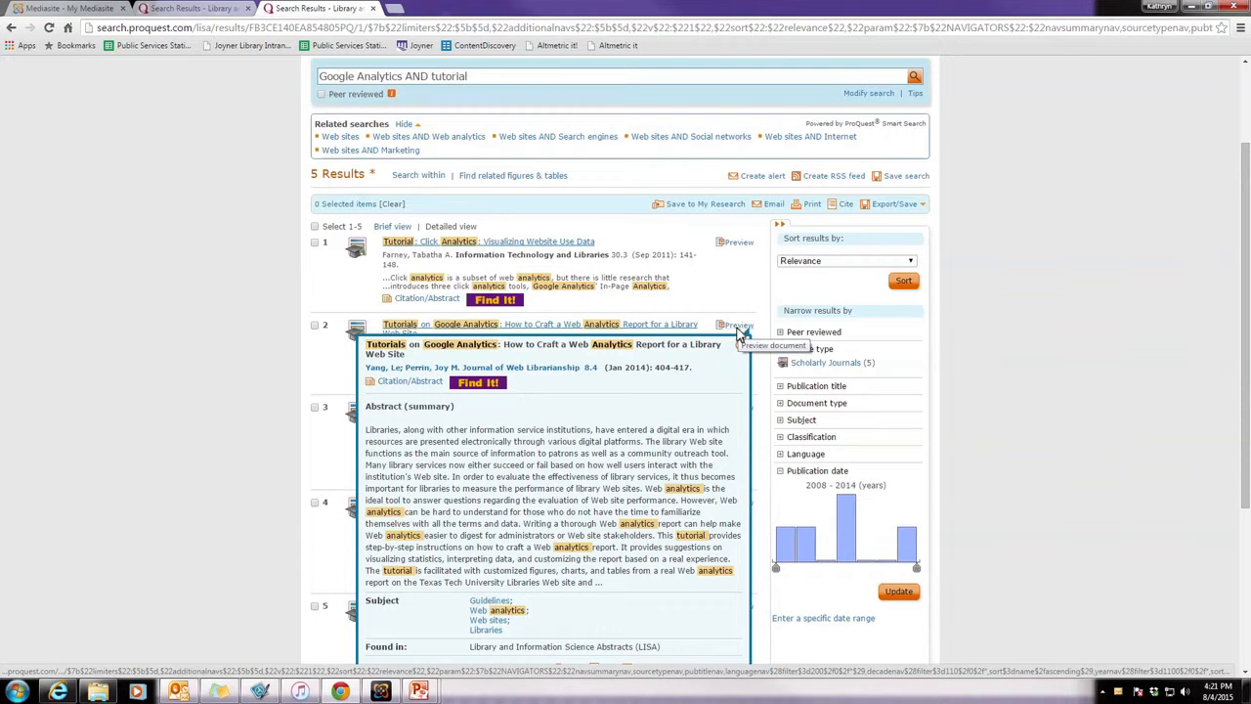
click(735, 407)
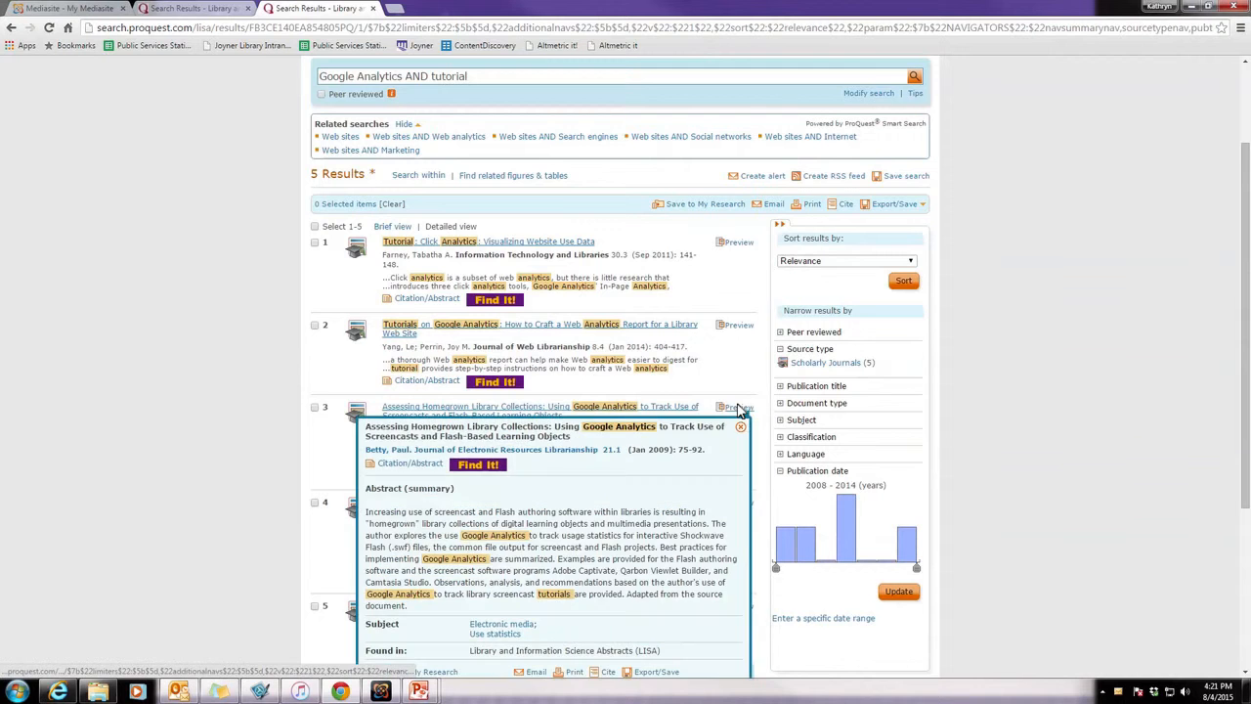
click(741, 427)
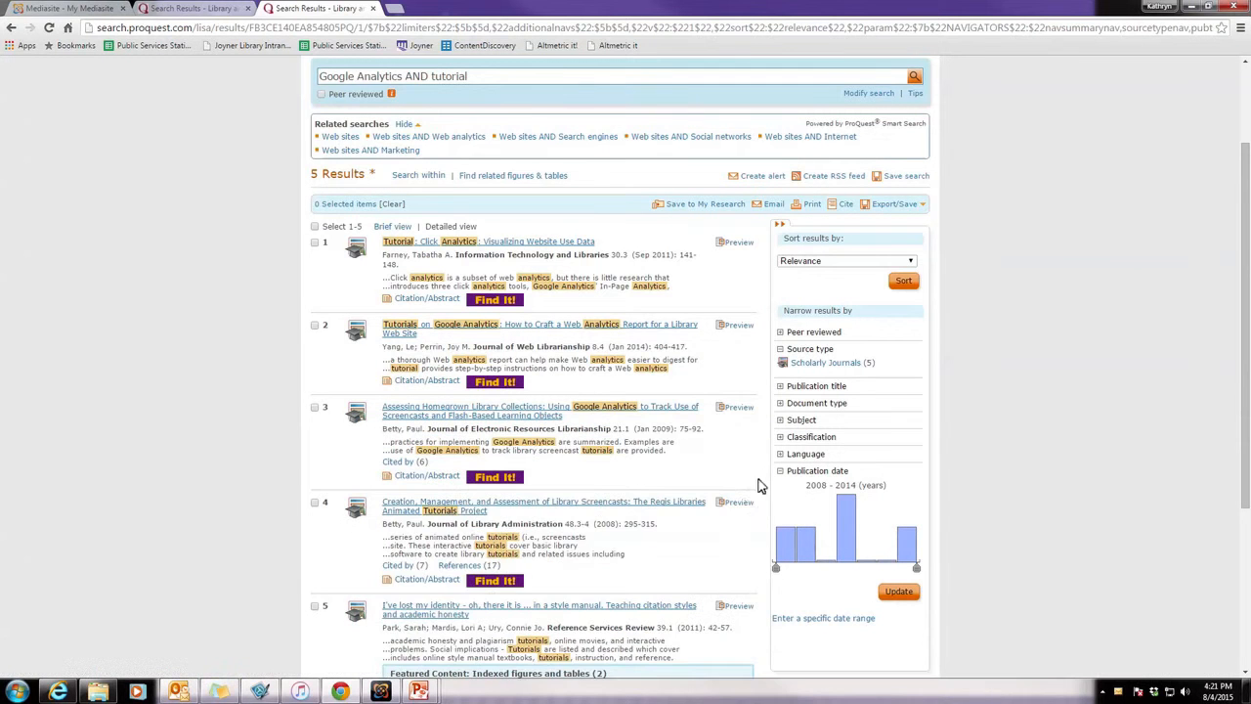
click(738, 501)
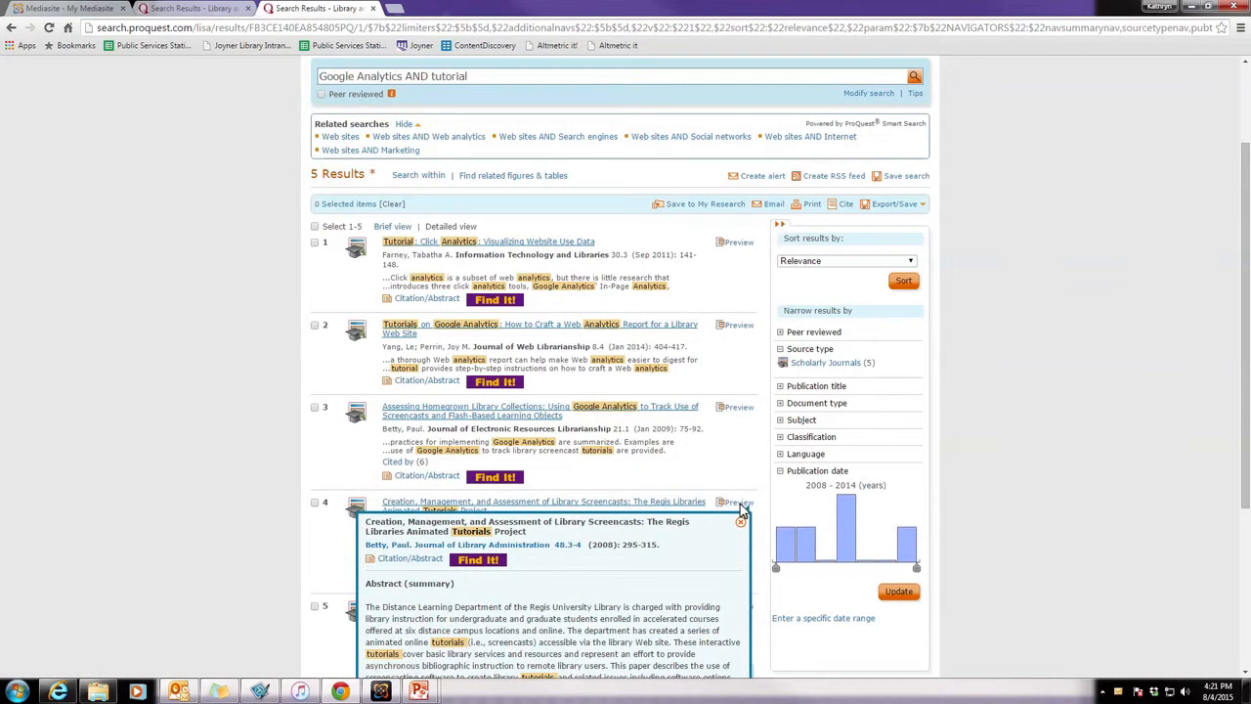
click(741, 520)
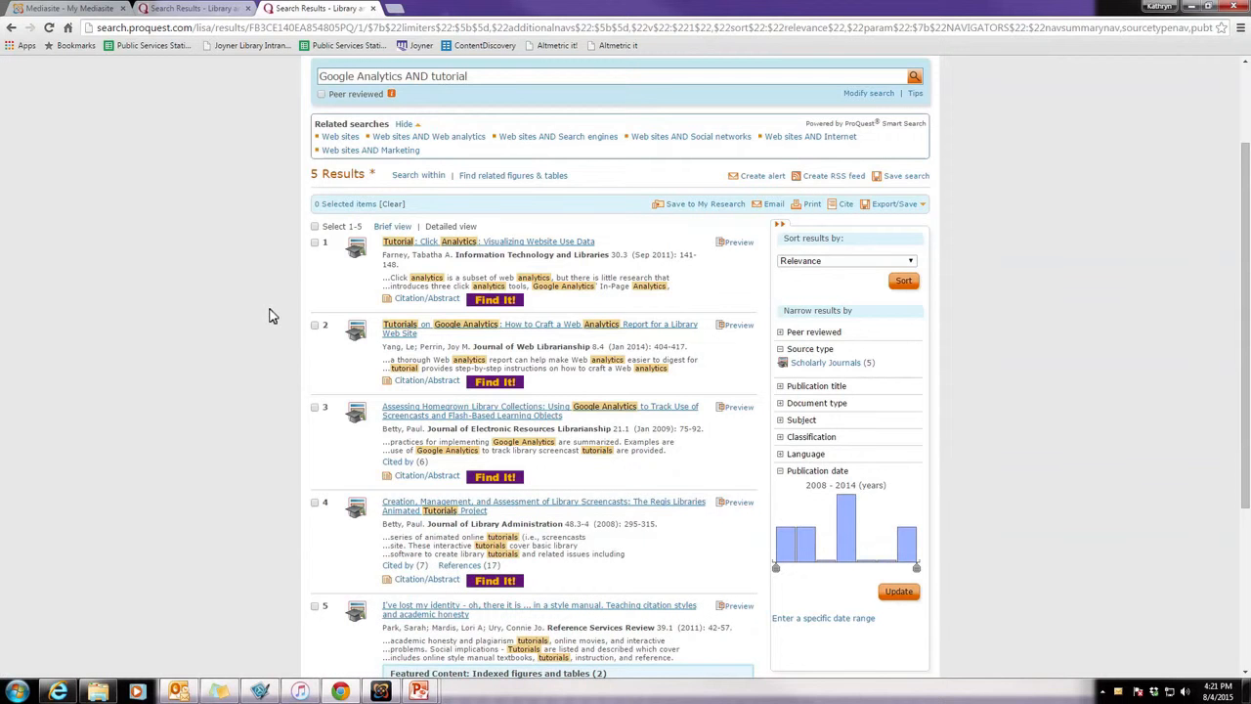
mouse_move(489, 405)
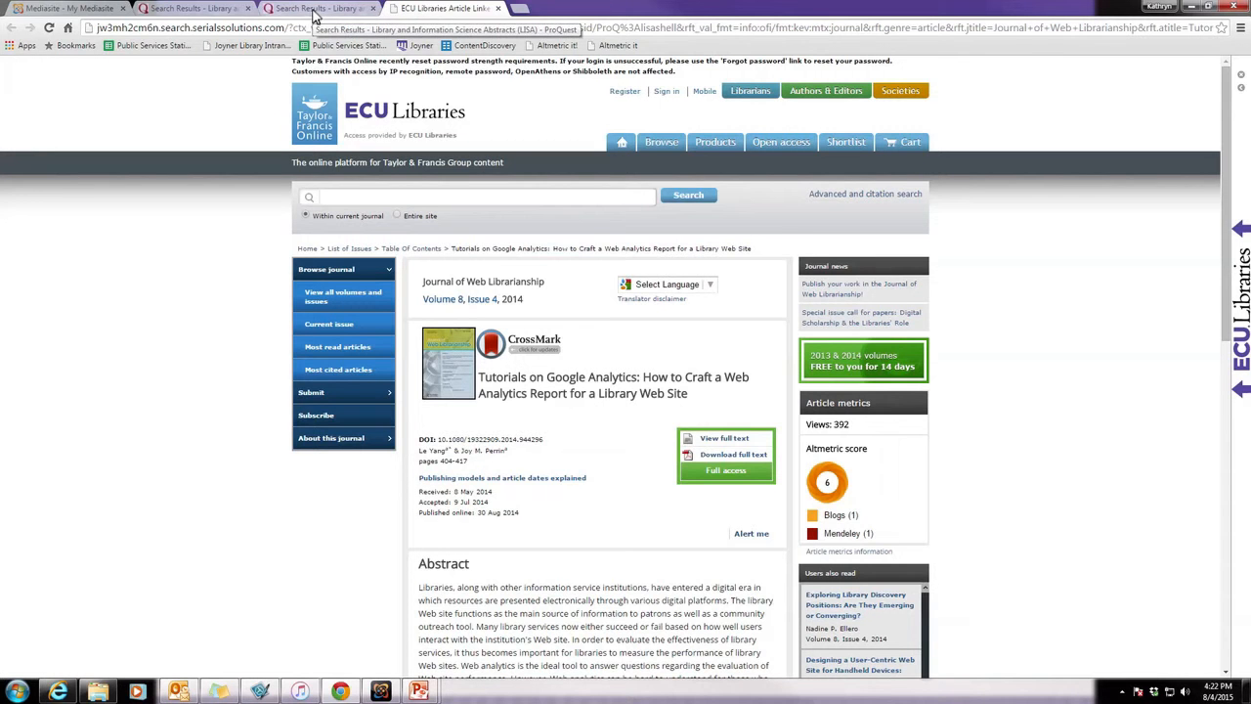
Switch back from the Taylor & Francis article tab to the ProQuest results.
click(313, 8)
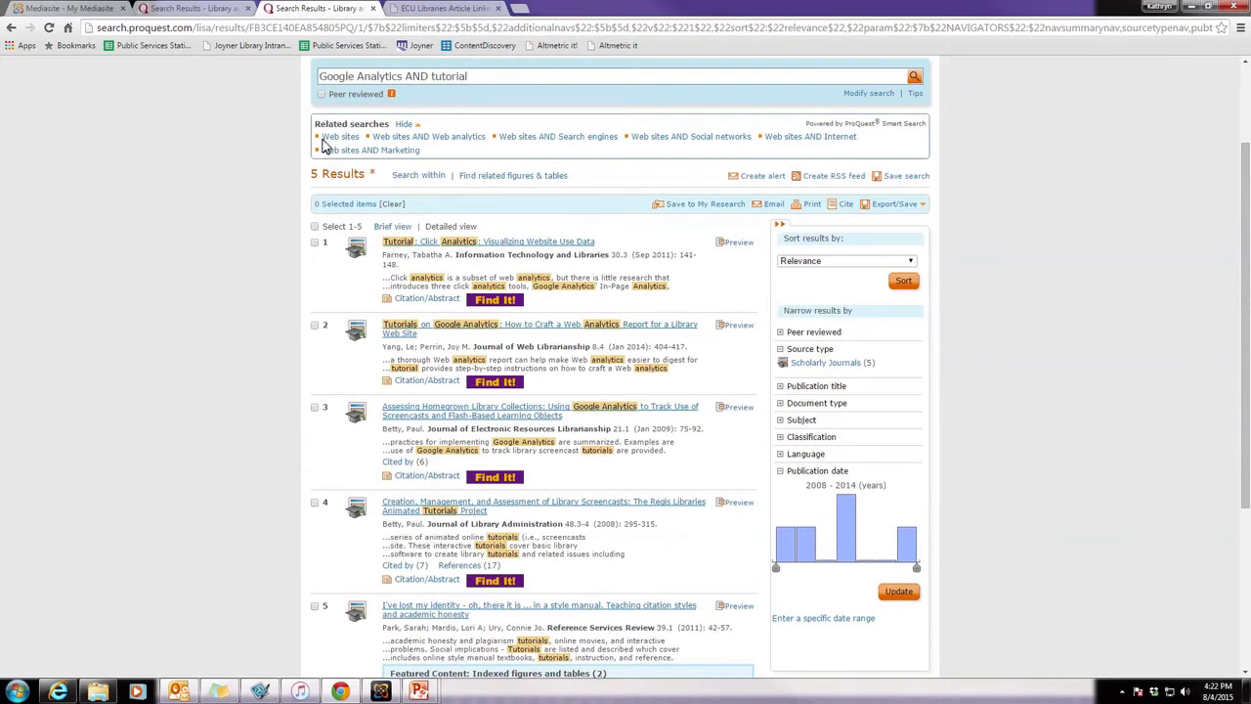
mouse_move(315, 325)
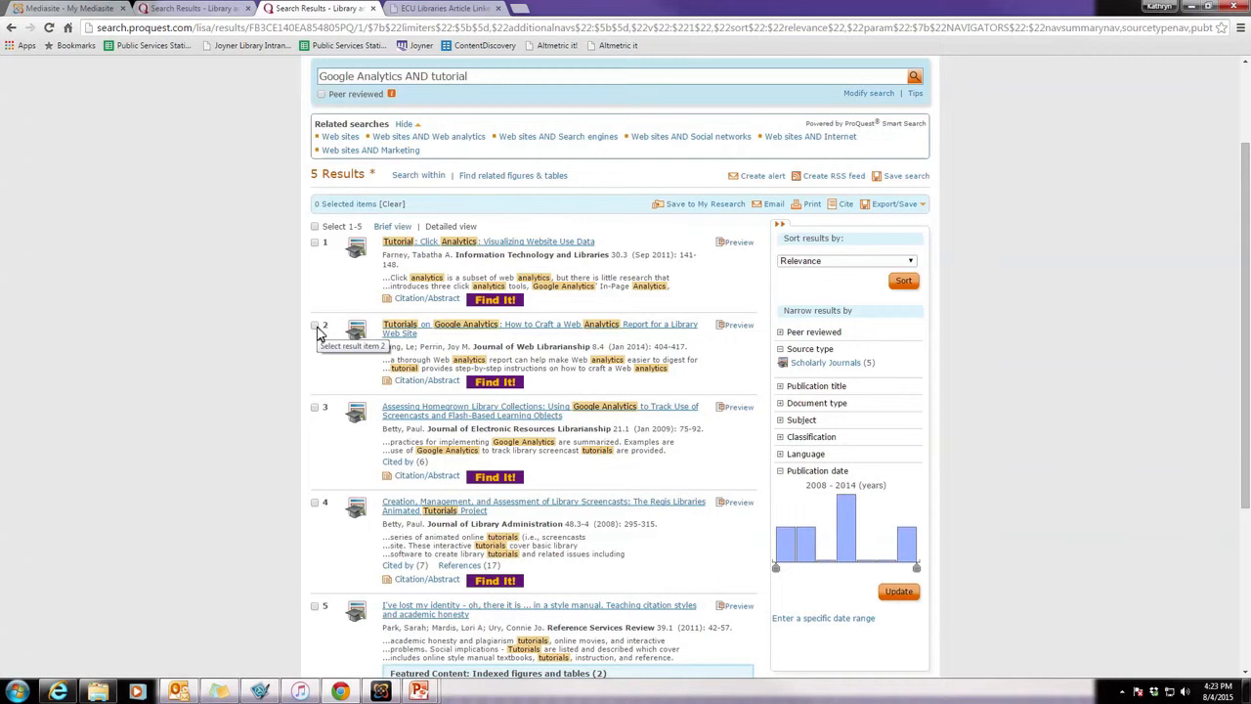
Select results 2, 3 and 4 and start the Email action for them.
click(315, 324)
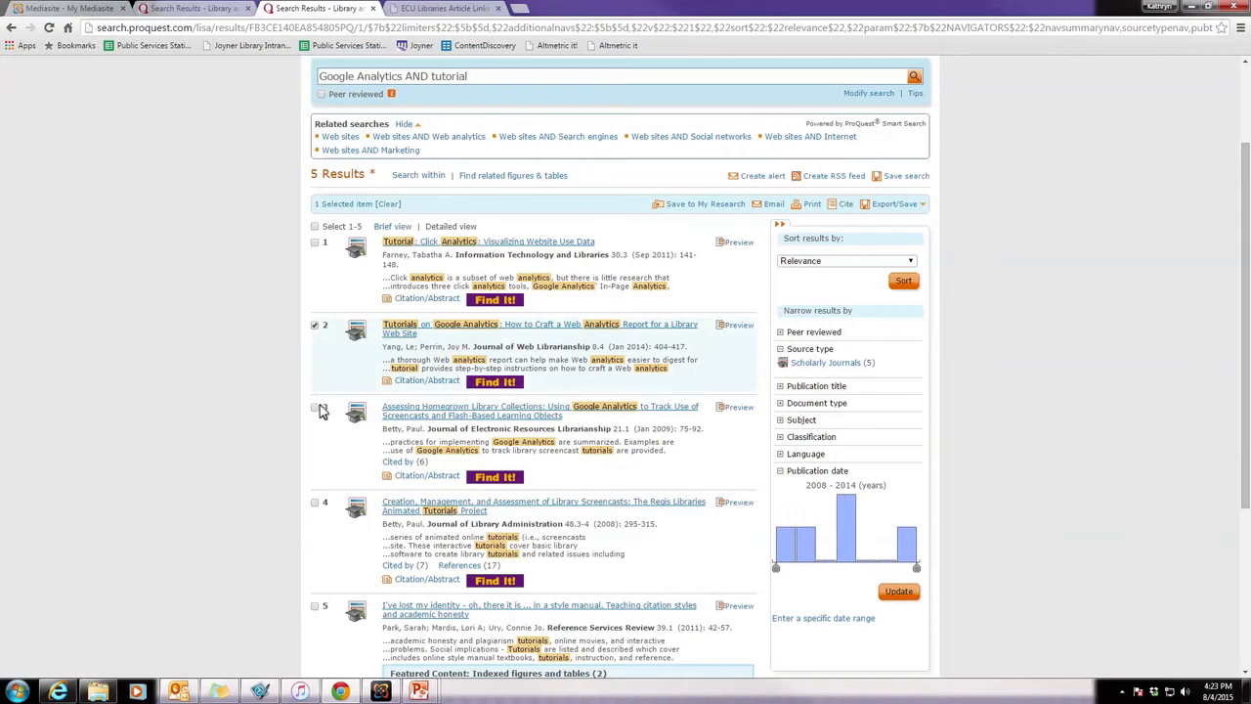
click(315, 407)
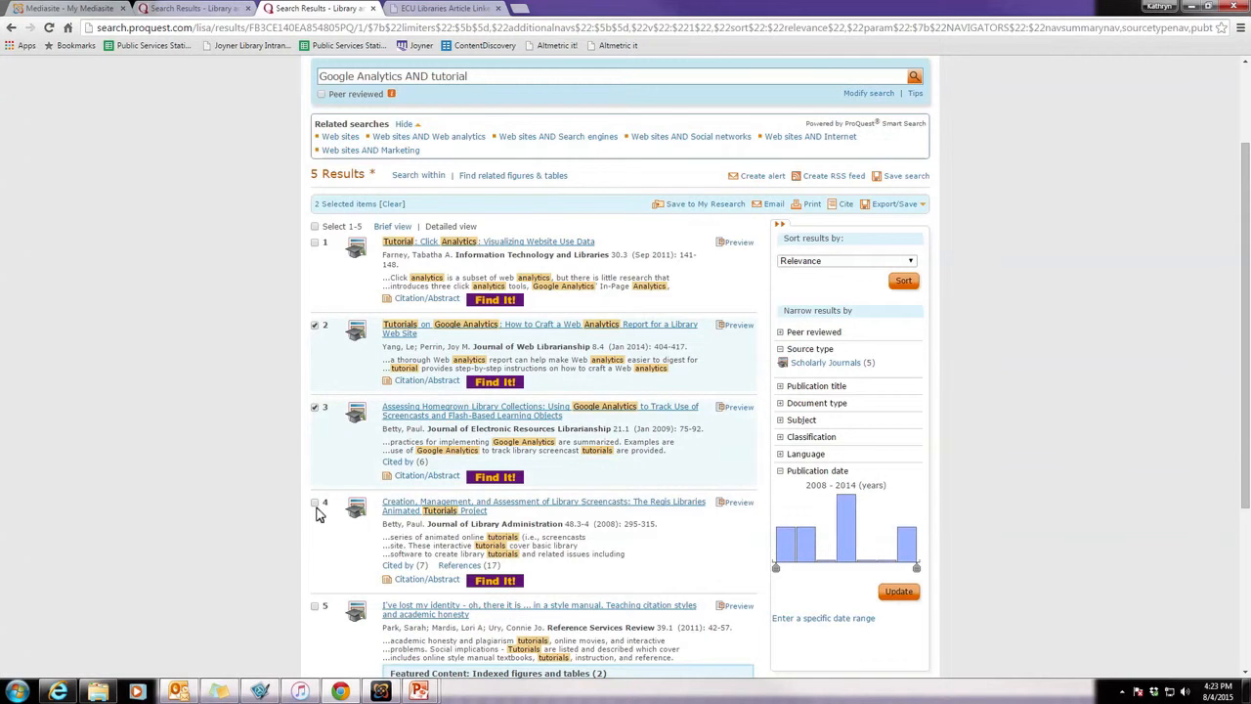
click(315, 500)
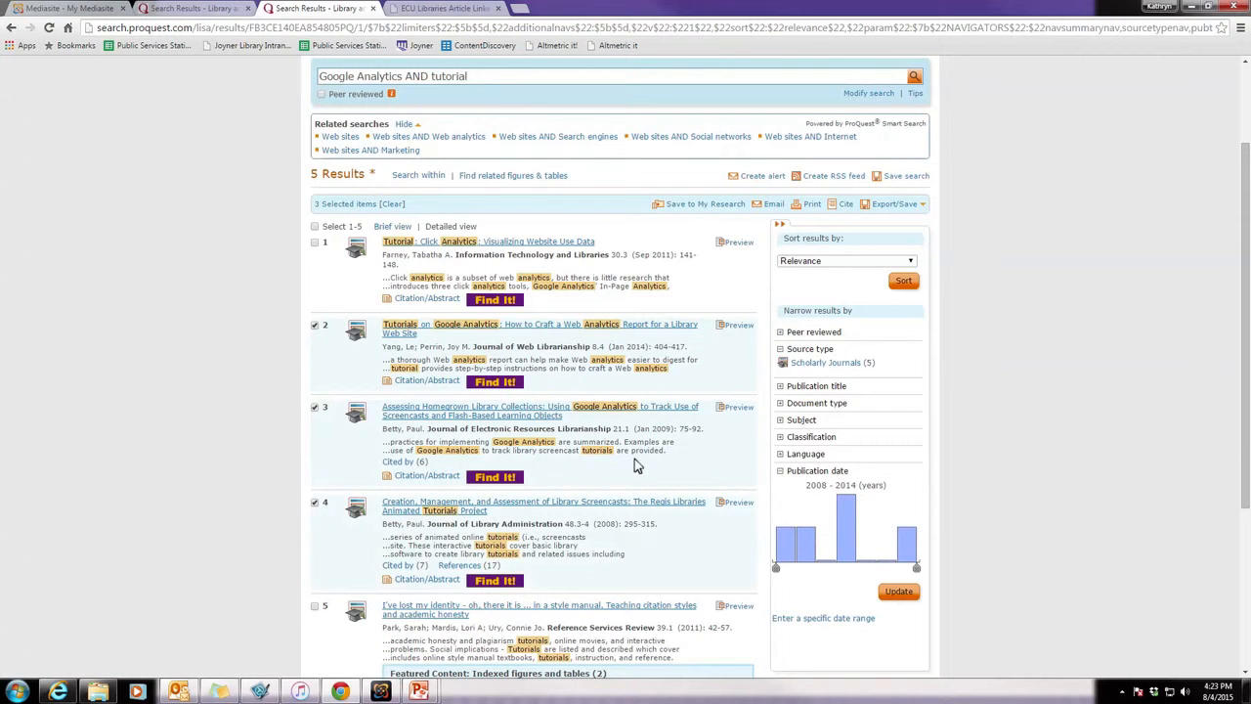
mouse_move(767, 227)
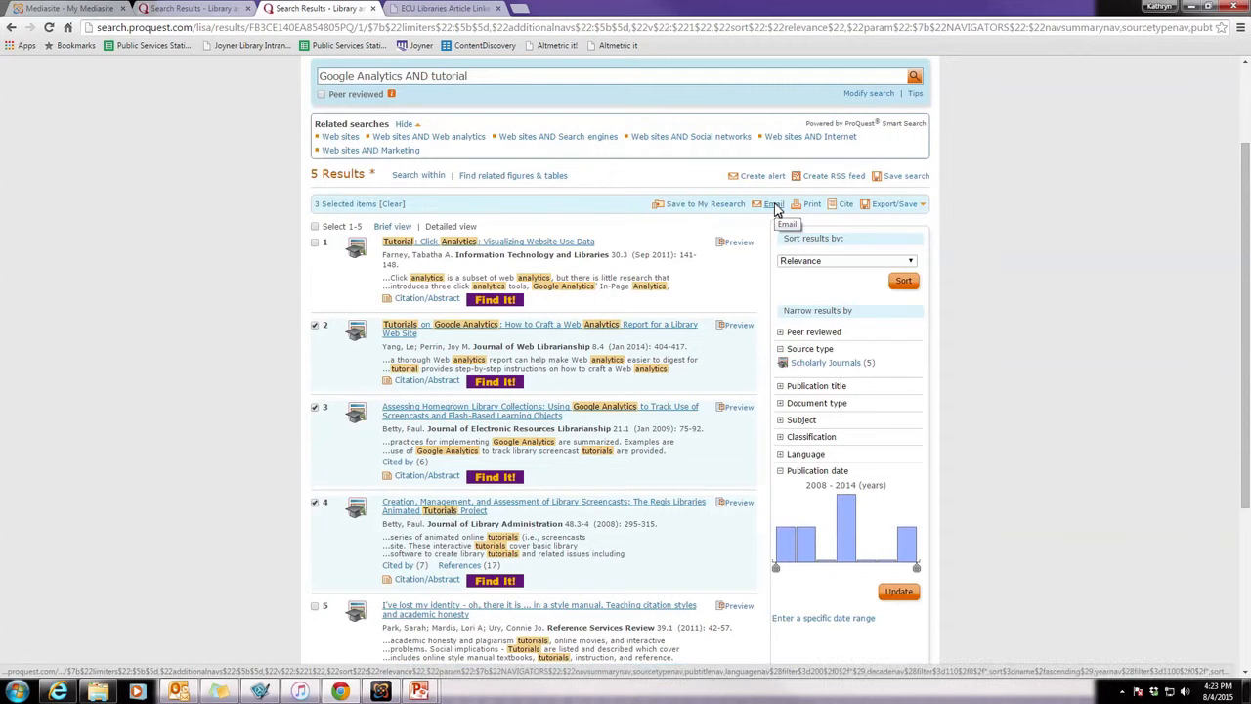
click(773, 204)
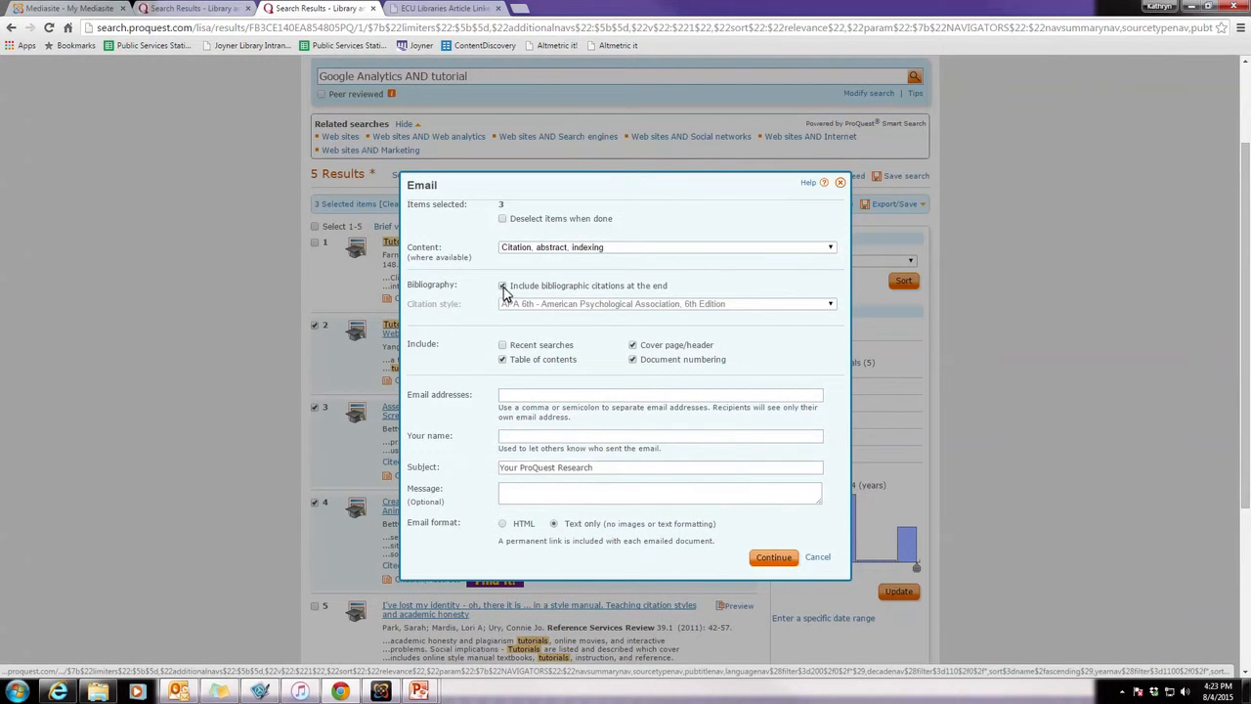
click(502, 286)
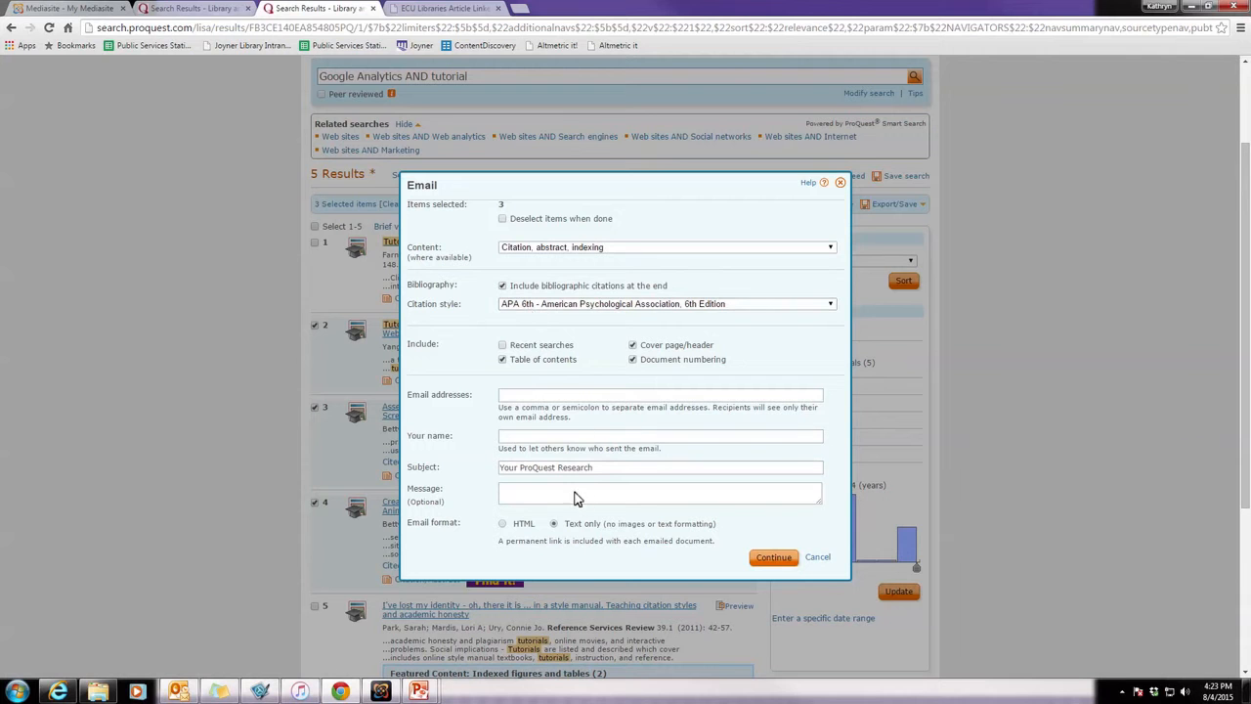
click(661, 395)
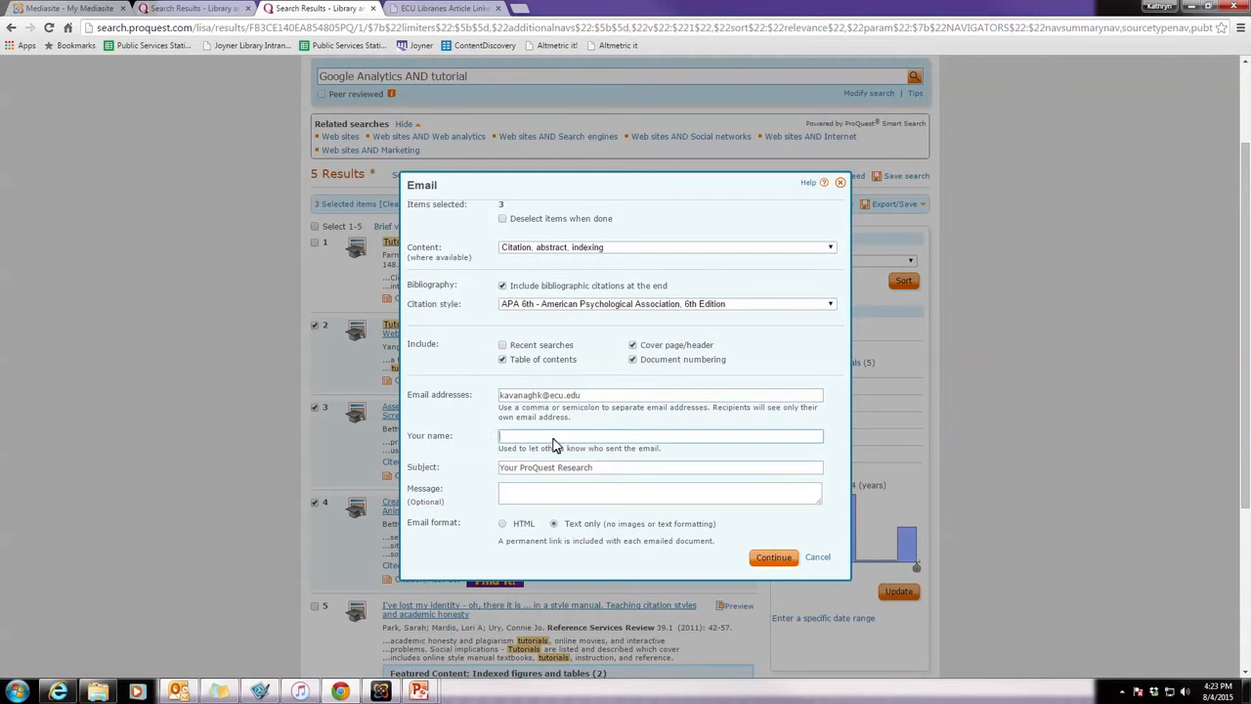
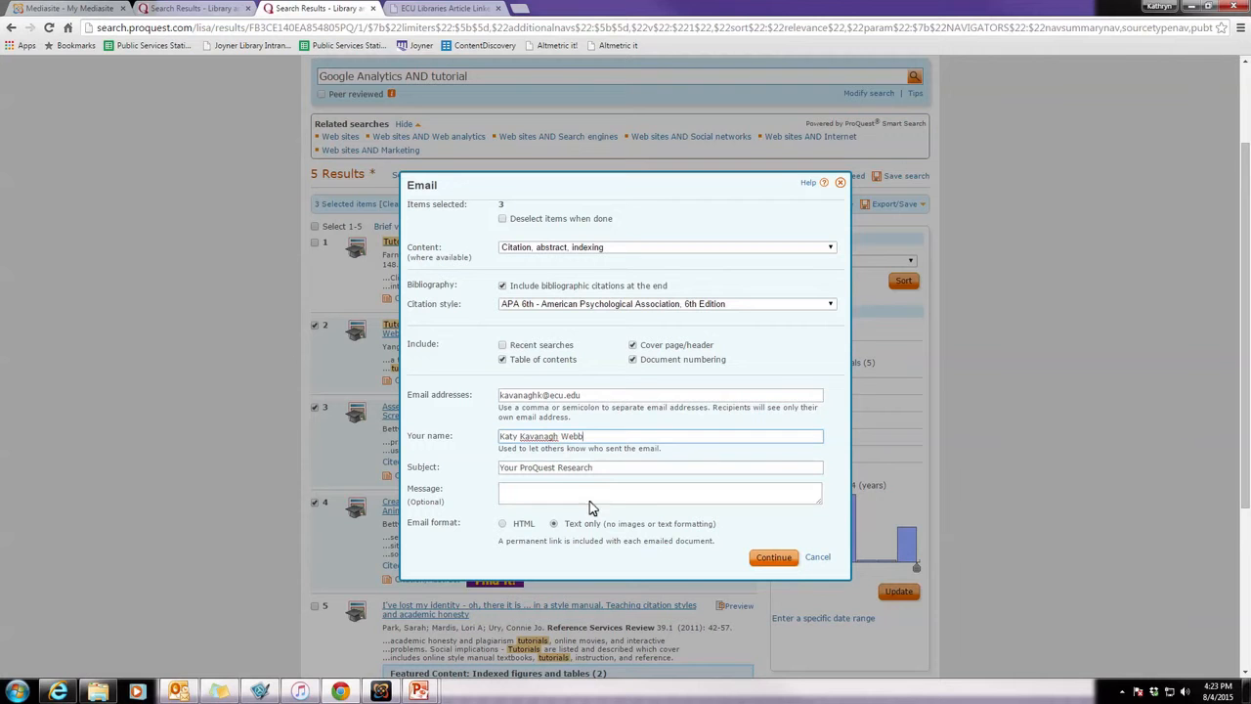
Add a Google Analytics AND tutorial message and send the email via Continue.
click(661, 493)
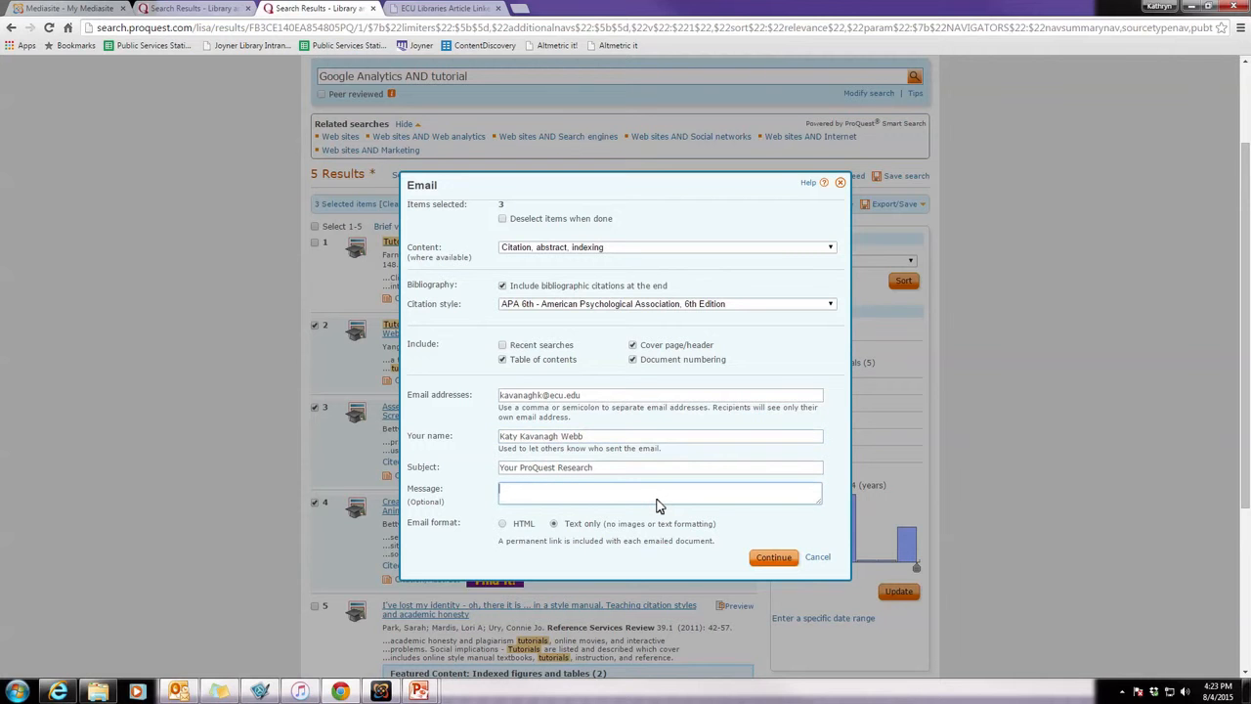
text(Google Analytics AND tutorial)
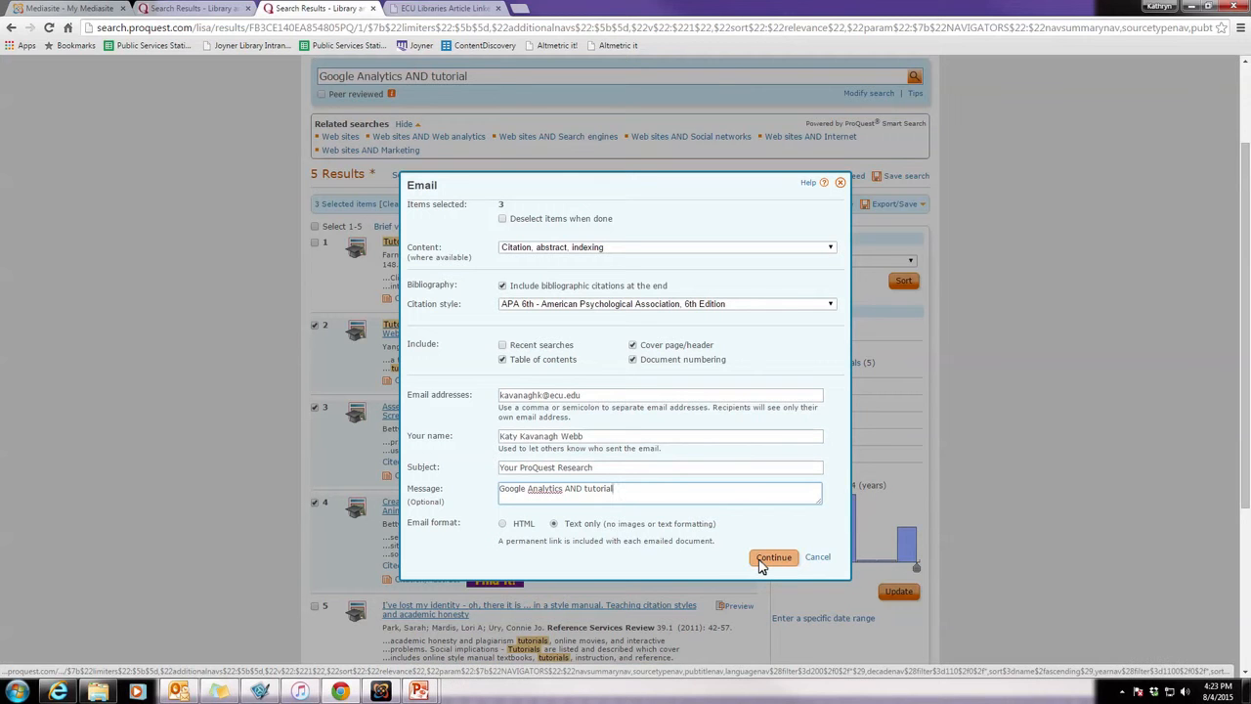
click(774, 555)
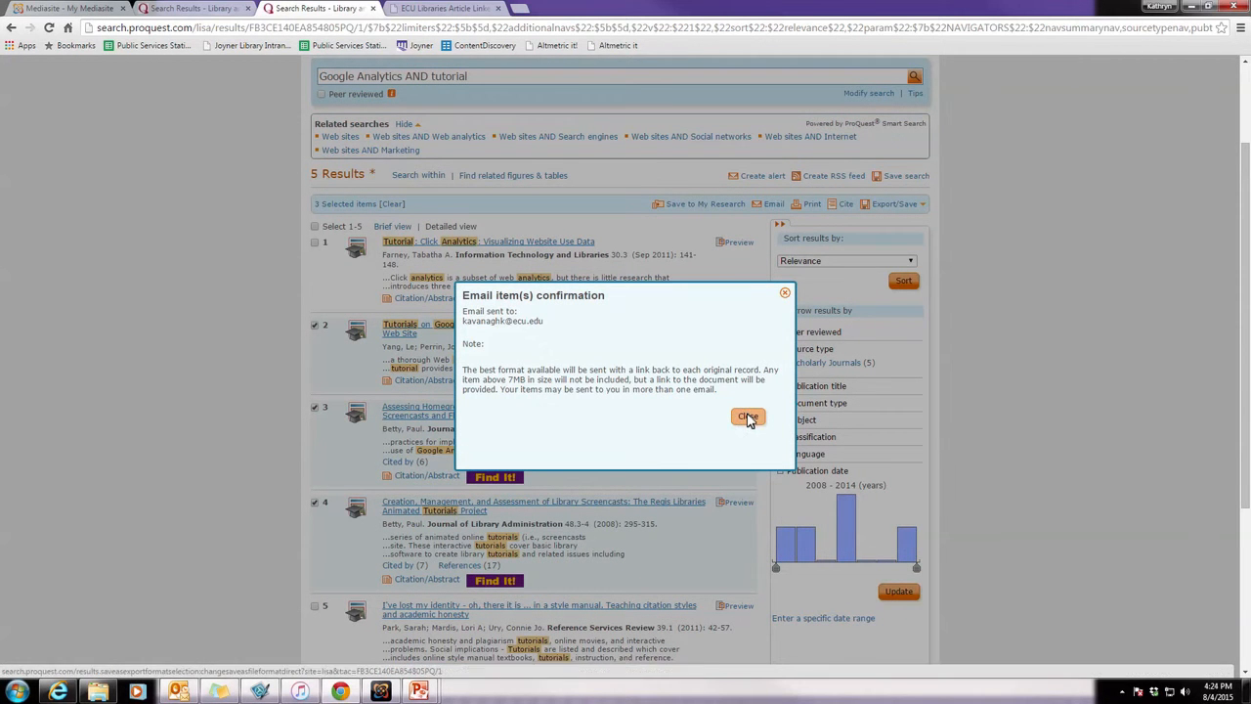
Dismiss the Email item(s) sent confirmation with OK.
click(747, 416)
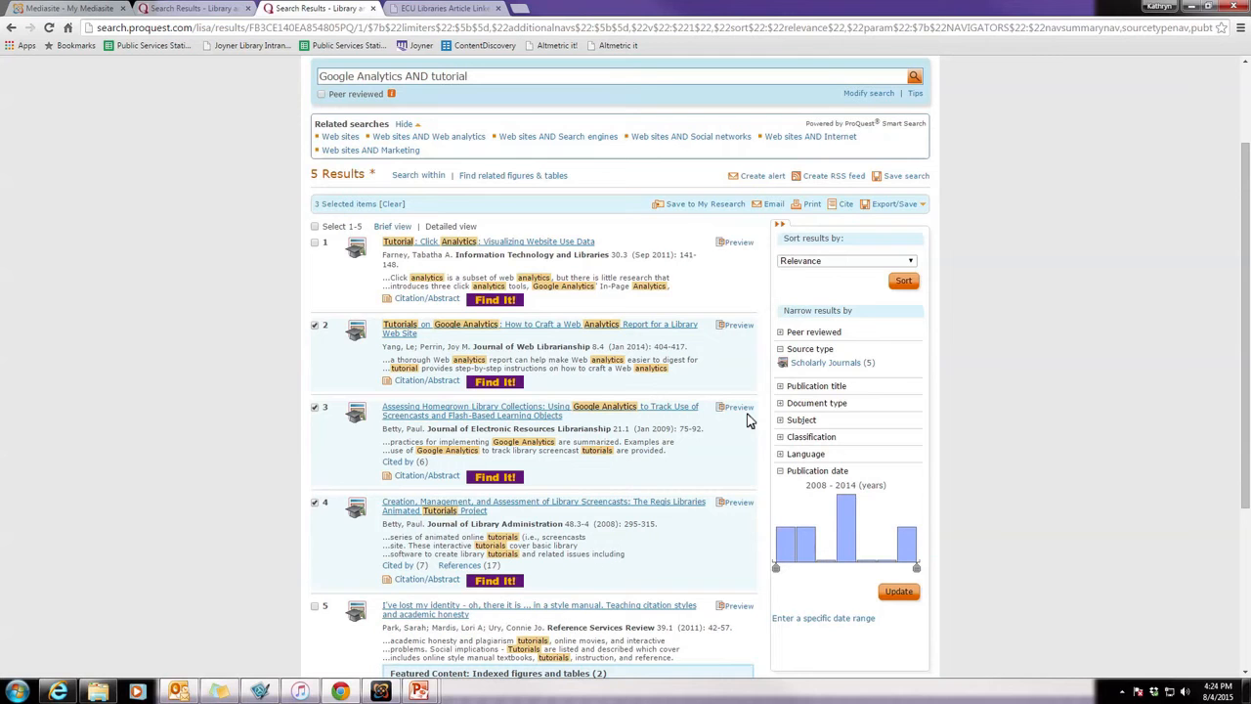
mouse_move(107, 376)
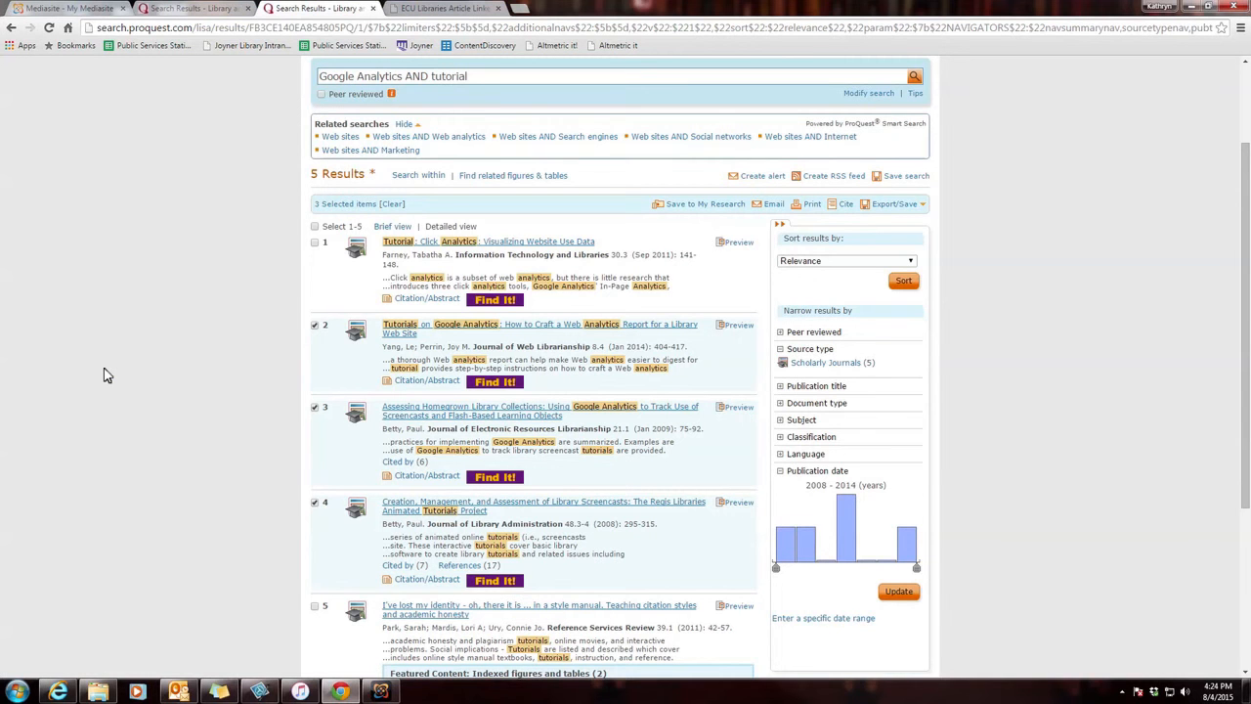